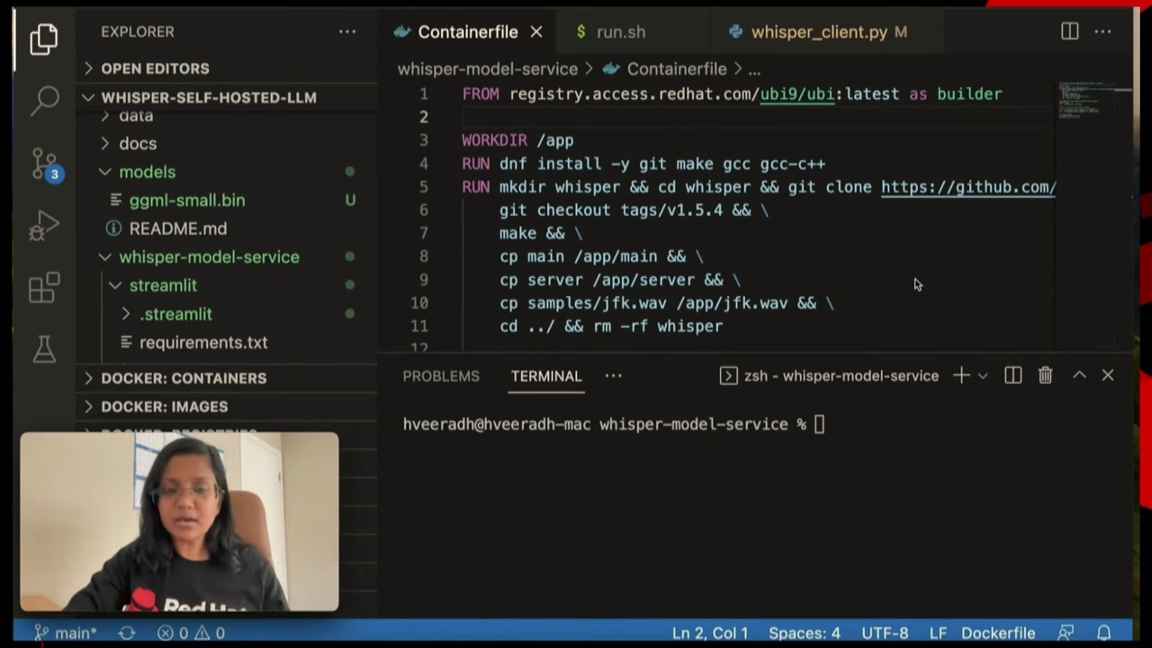
mouse_move(742, 151)
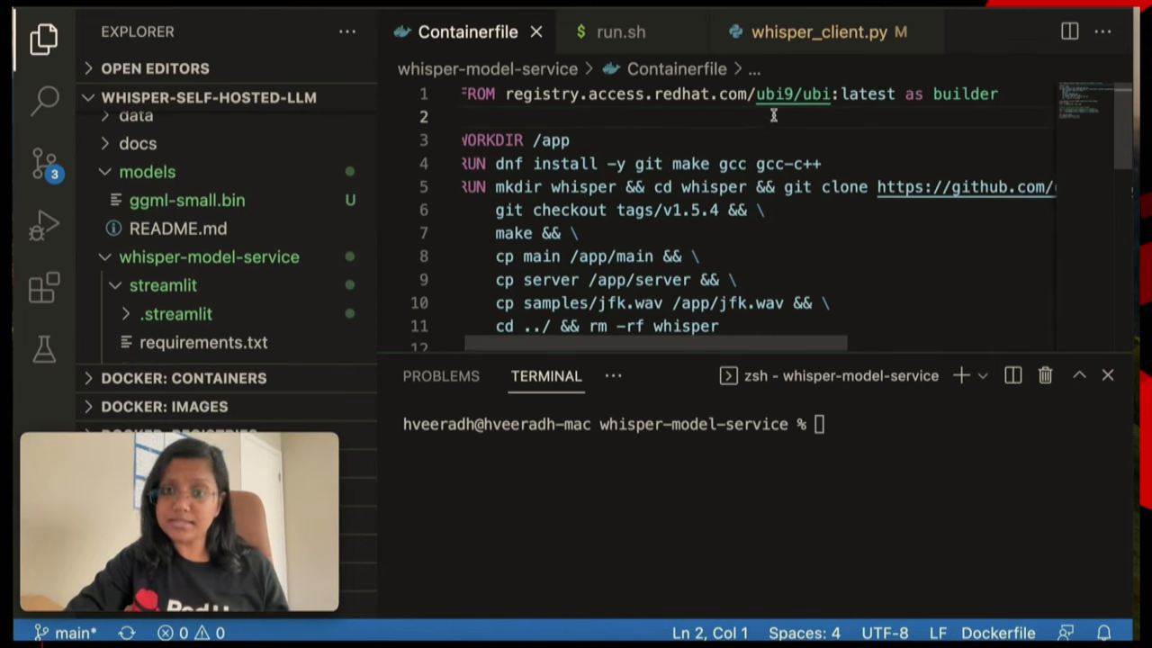
- Open run.sh and highlight the models path in its ggml-small server command
scroll(down, 3)
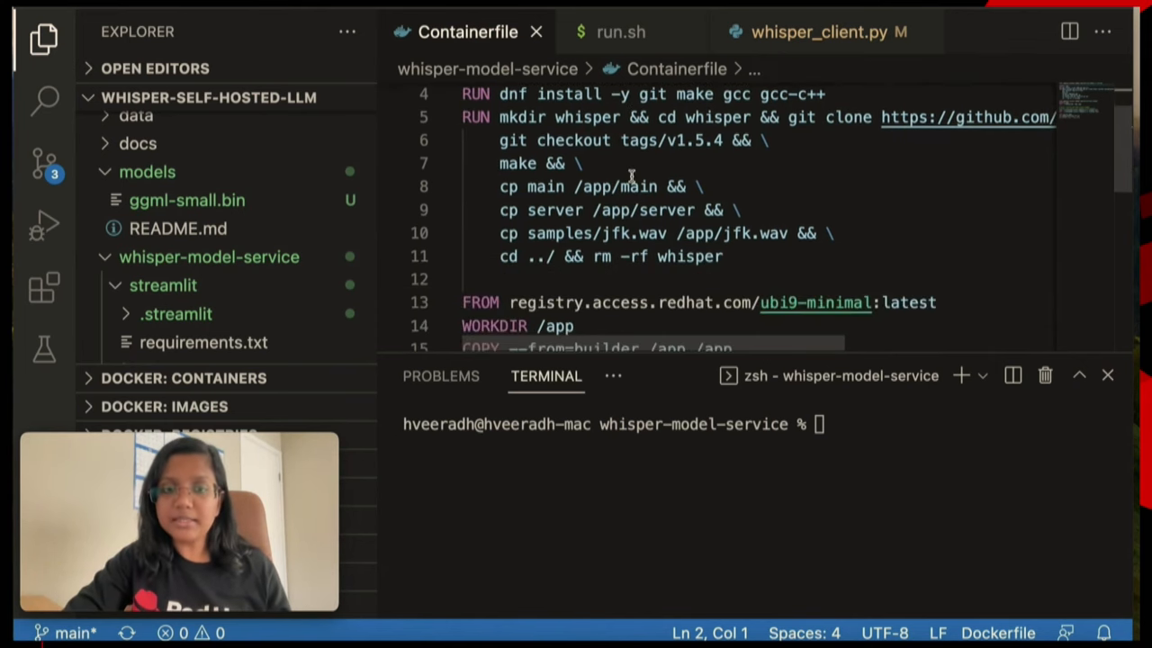
scroll(right, 3)
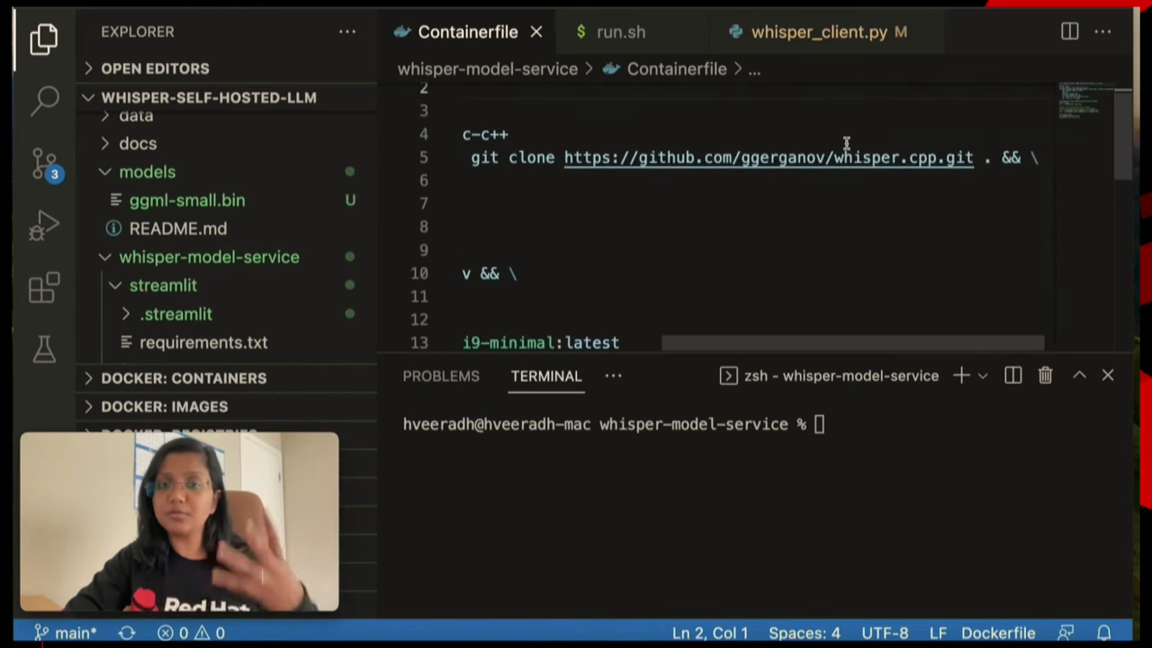
mouse_move(881, 222)
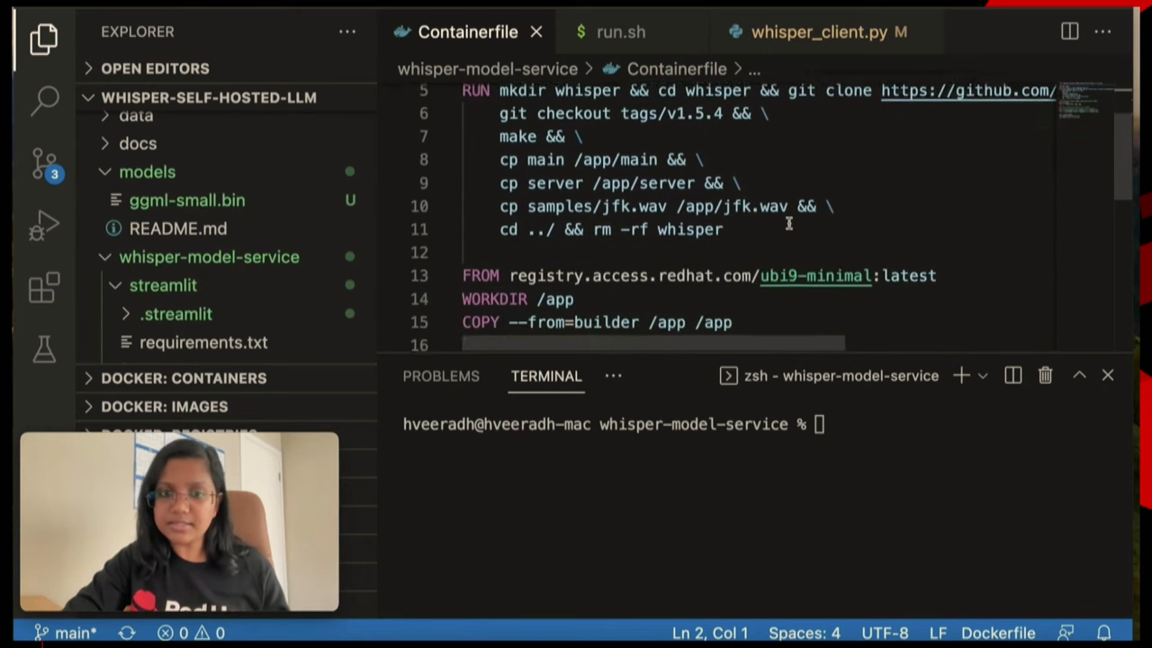
scroll(down, 3)
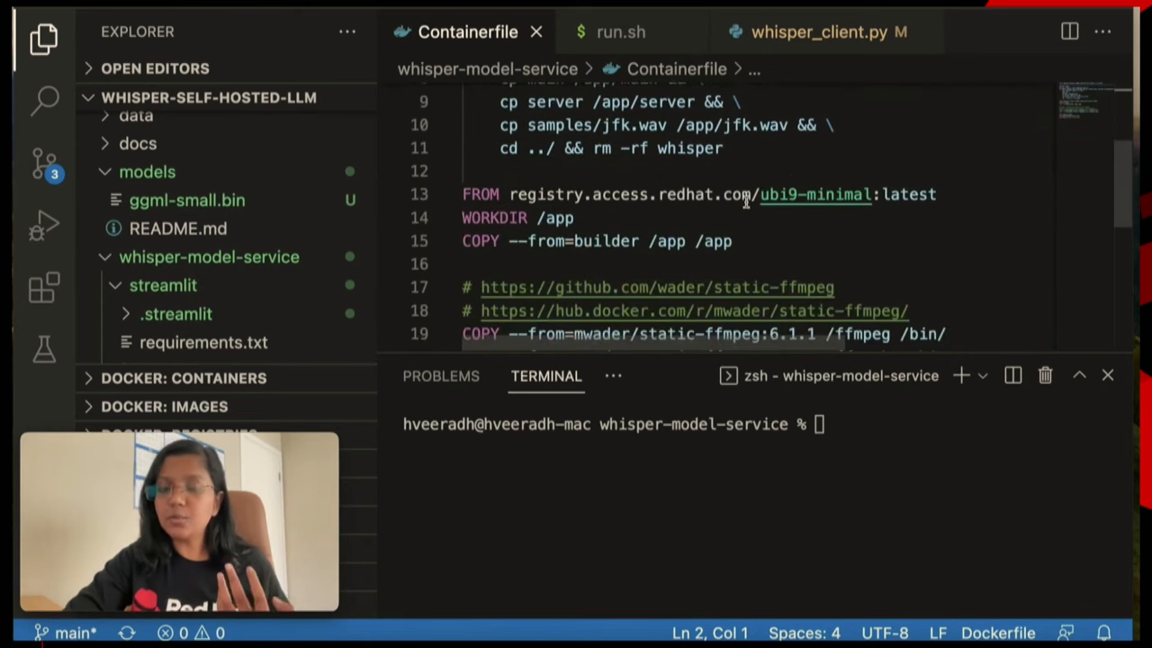
scroll(down, 3)
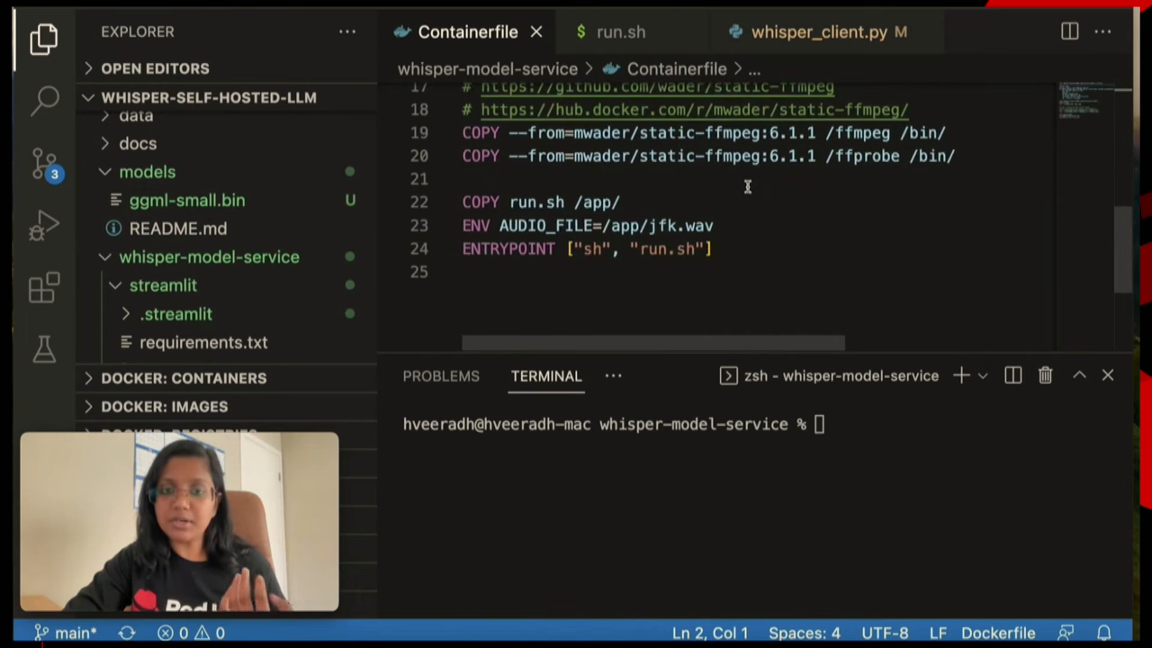
mouse_move(770, 205)
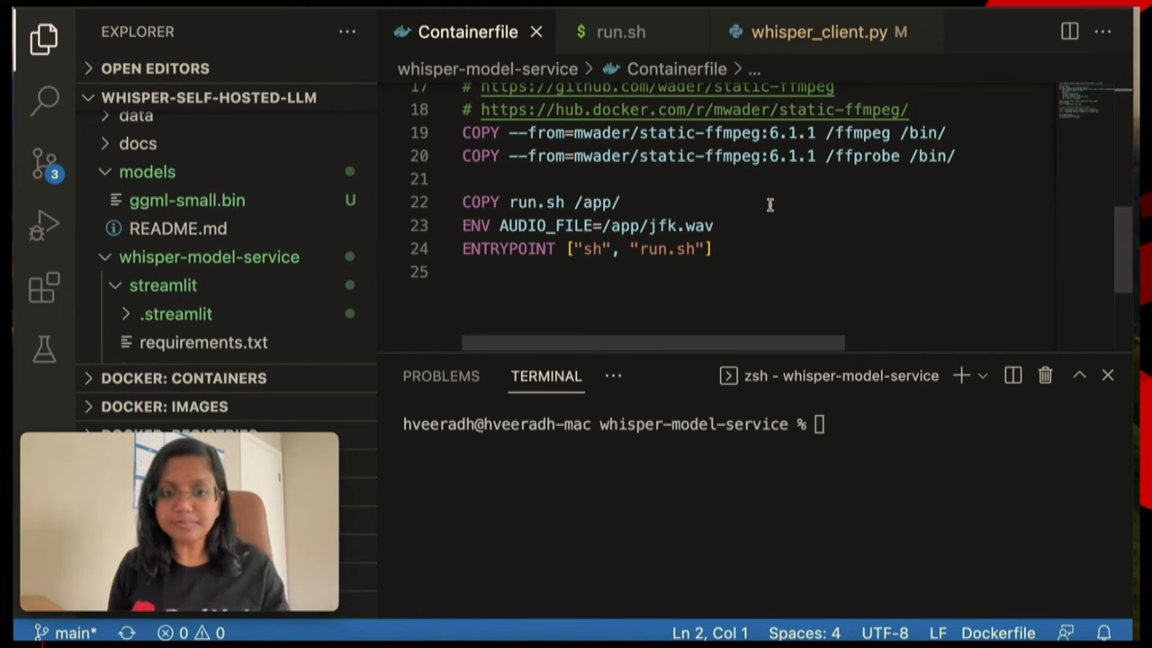
click(712, 248)
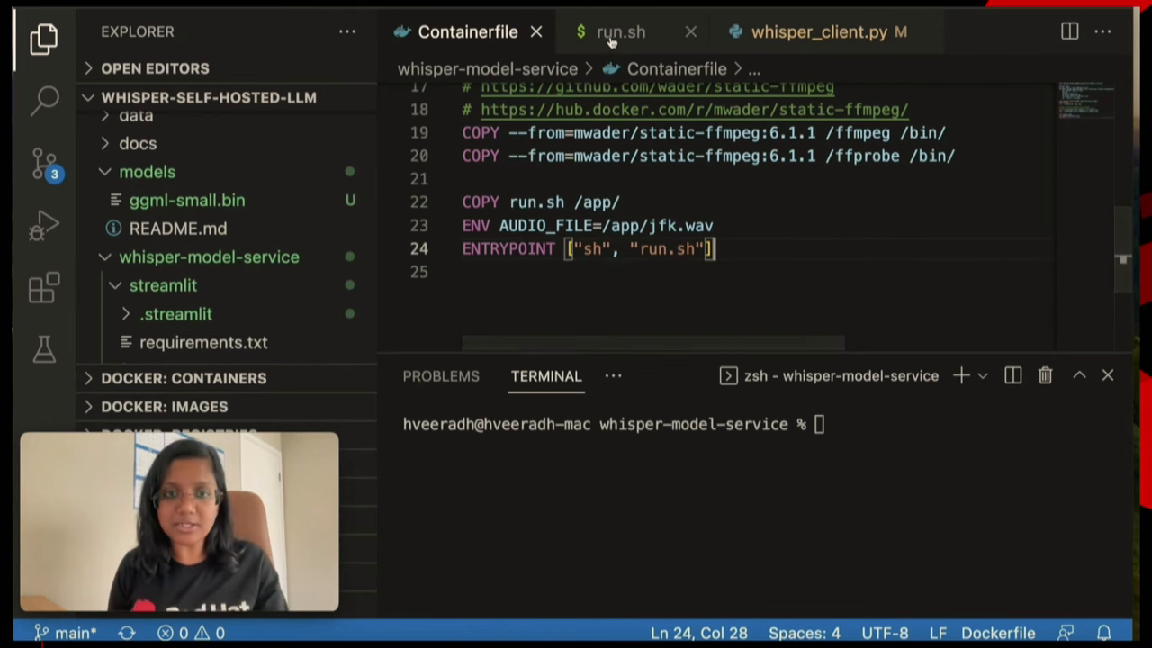
click(620, 32)
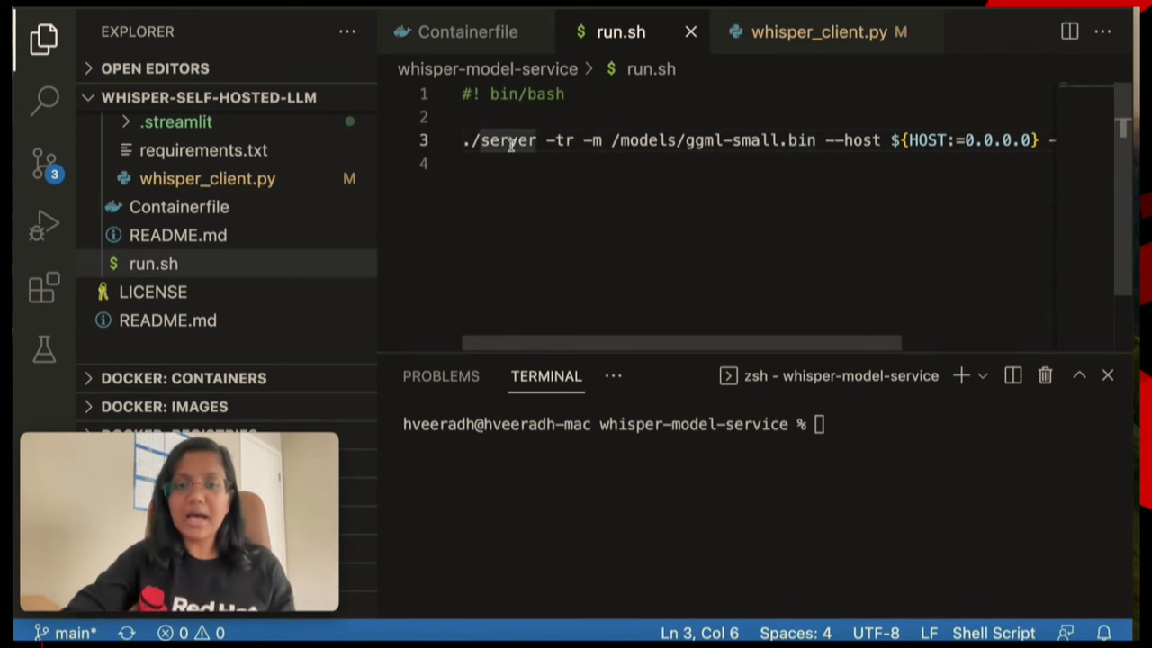
double_click(738, 140)
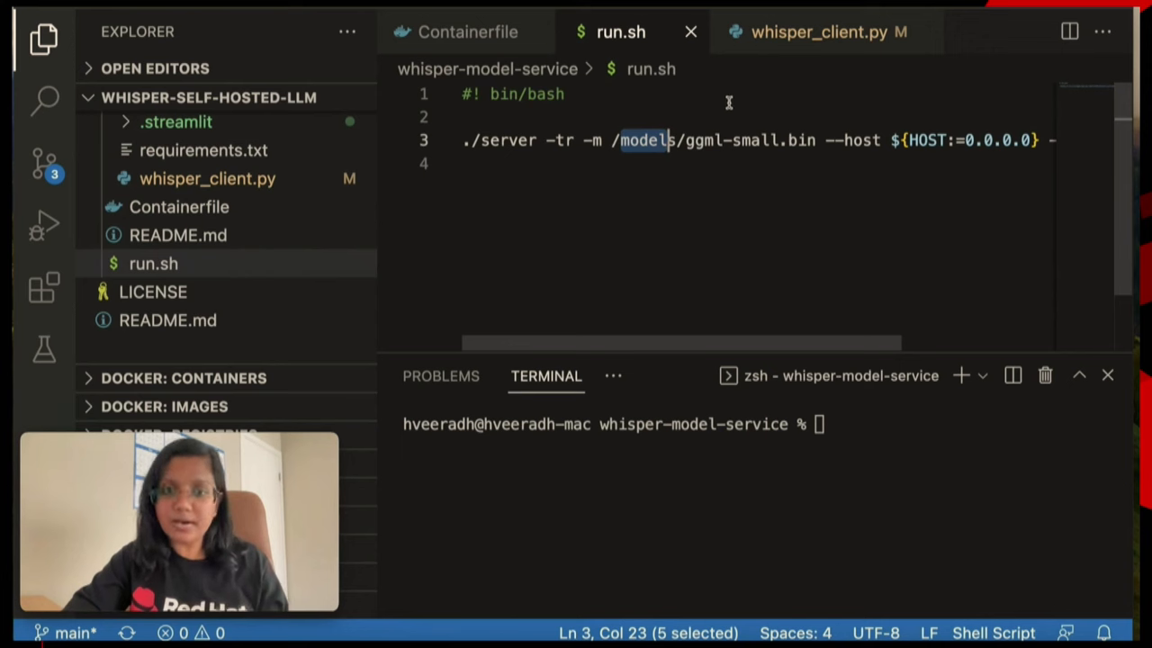
mouse_move(746, 149)
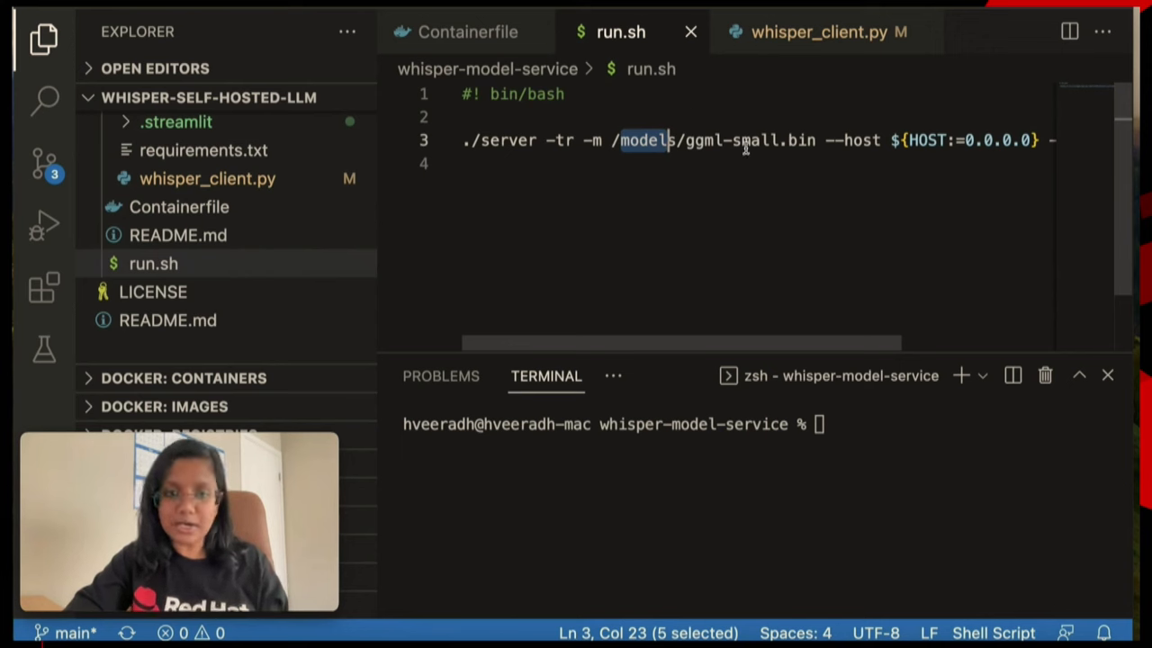
mouse_move(642, 119)
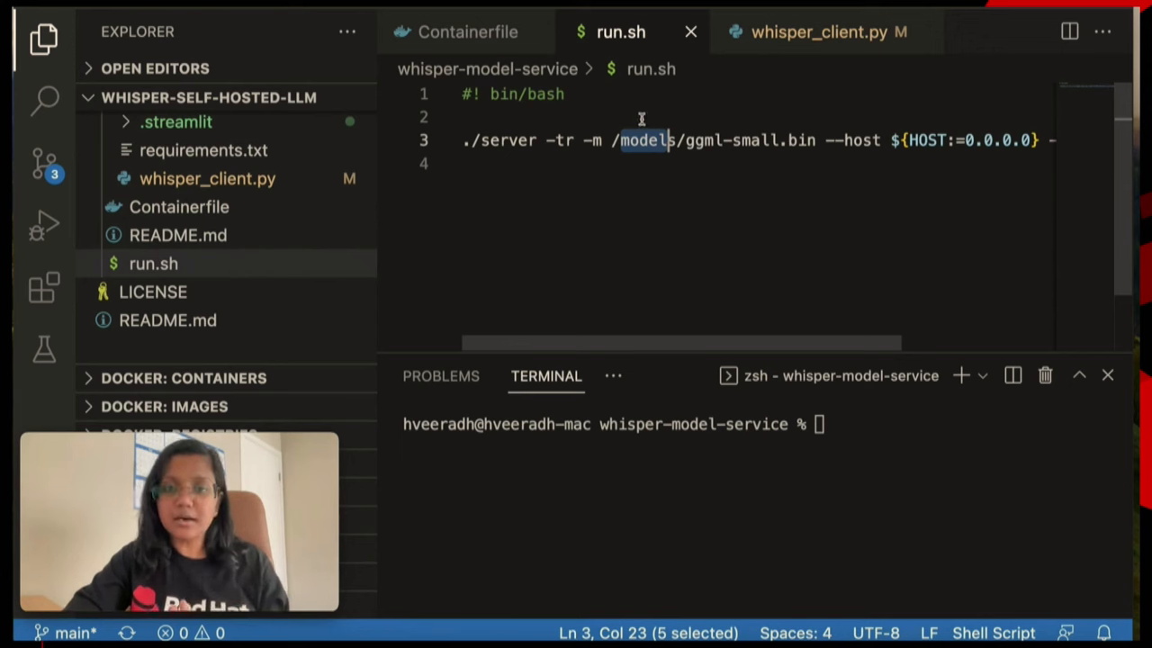
click(661, 139)
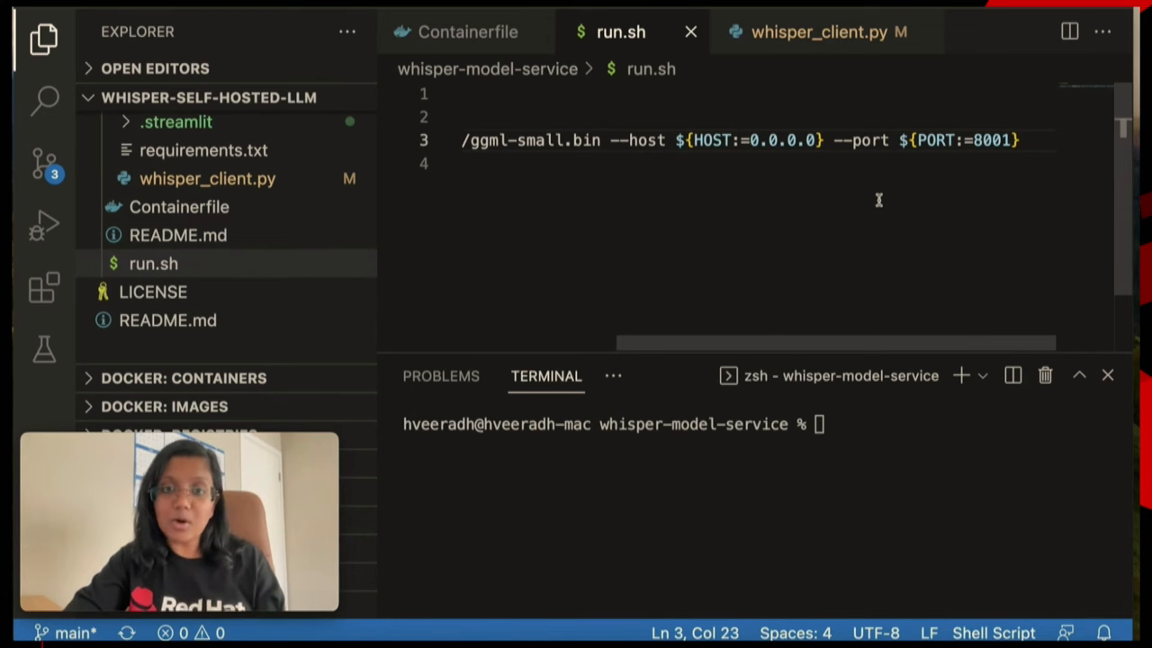
mouse_move(800, 200)
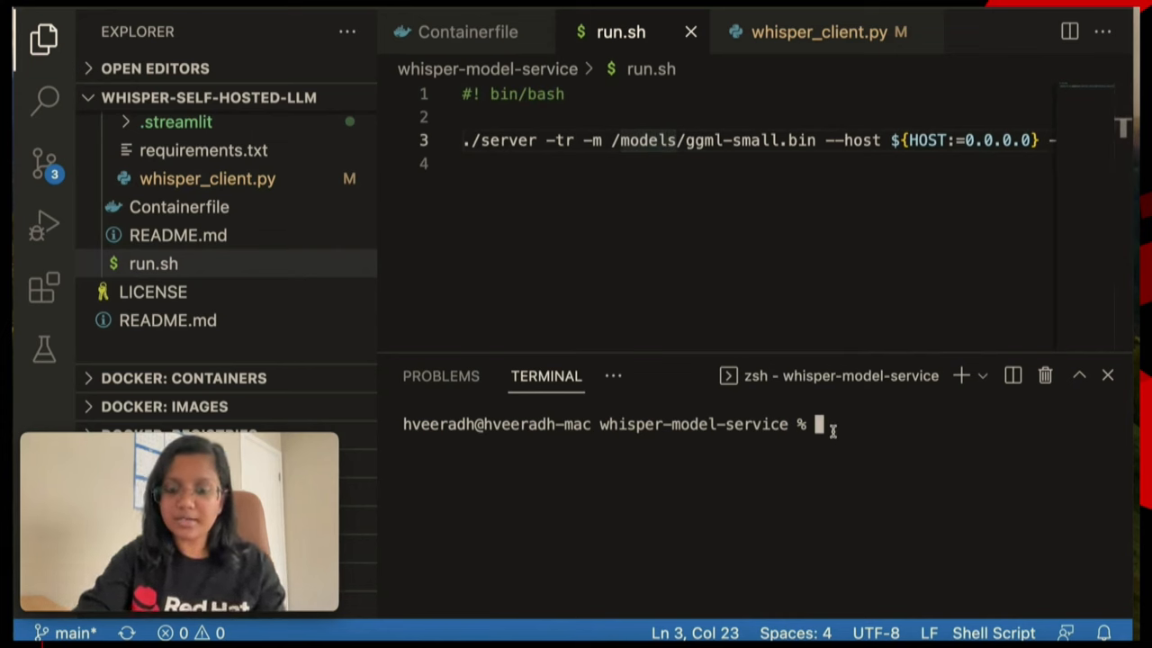
text(podman ima)
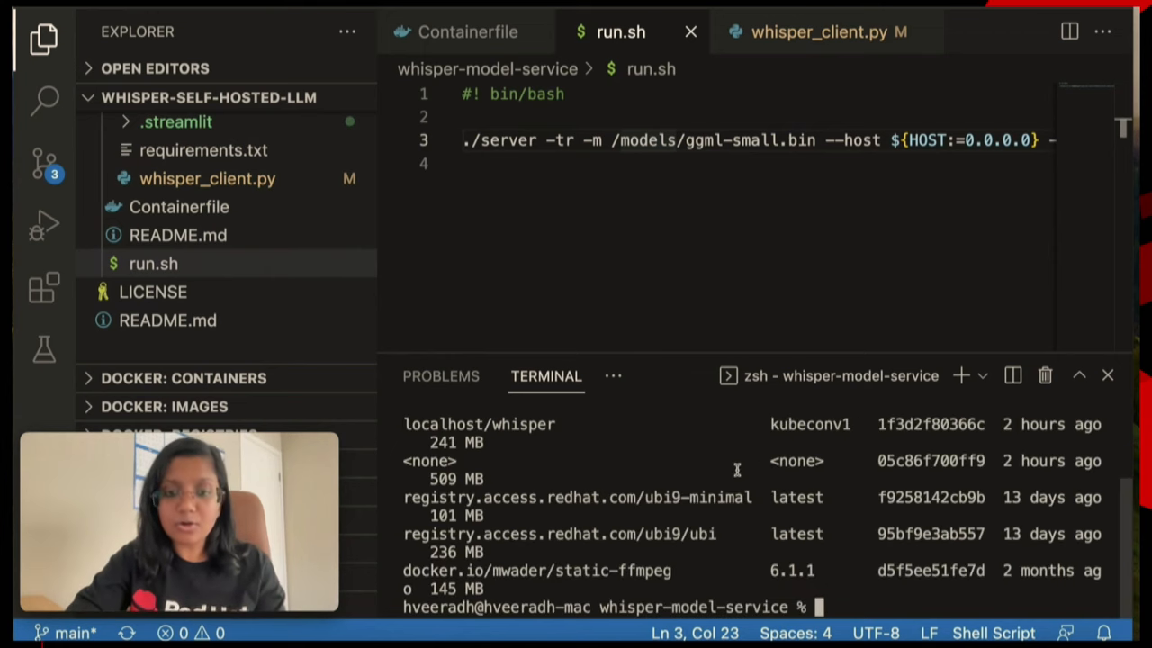
text(podman images)
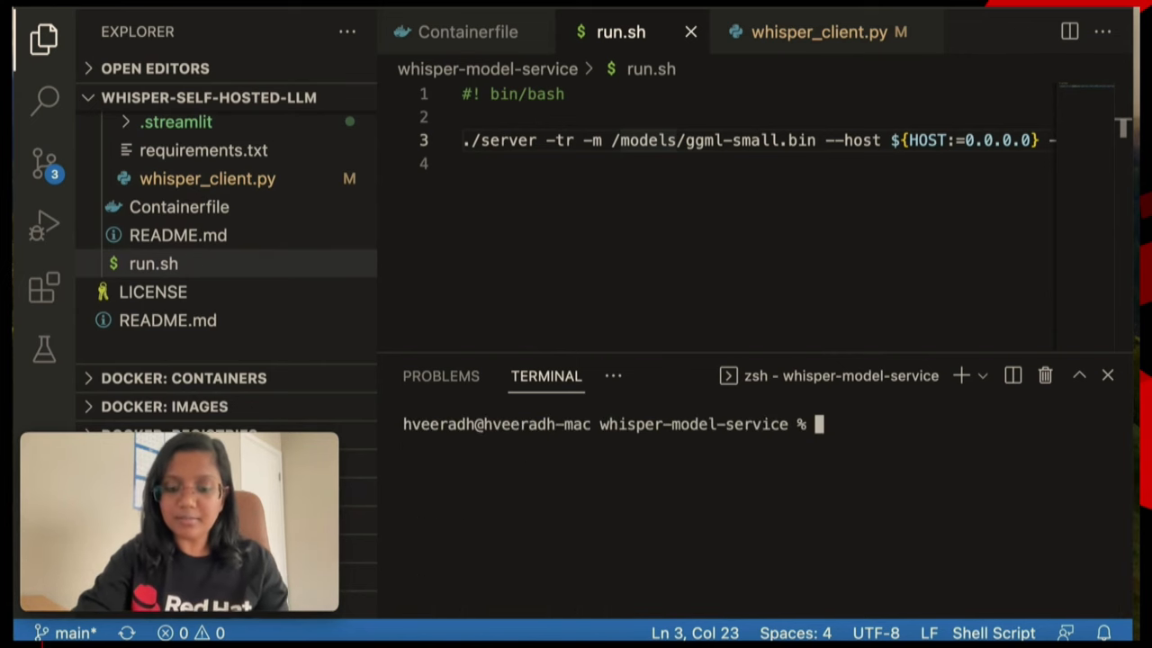
text(podman build -t)
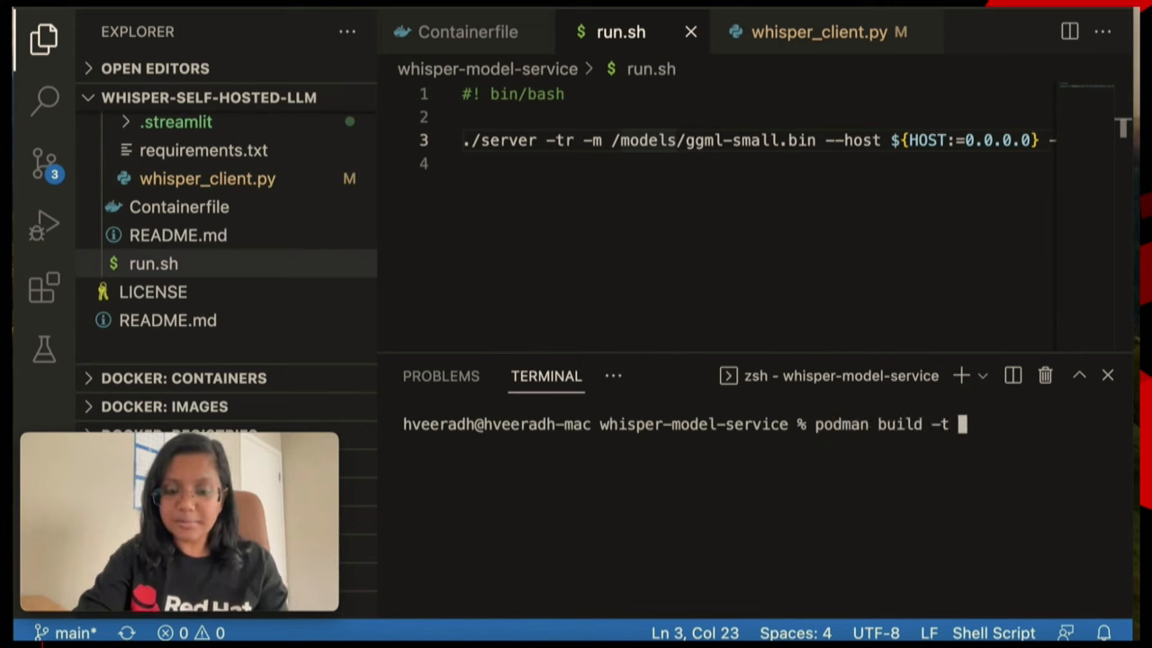
text(whisperk)
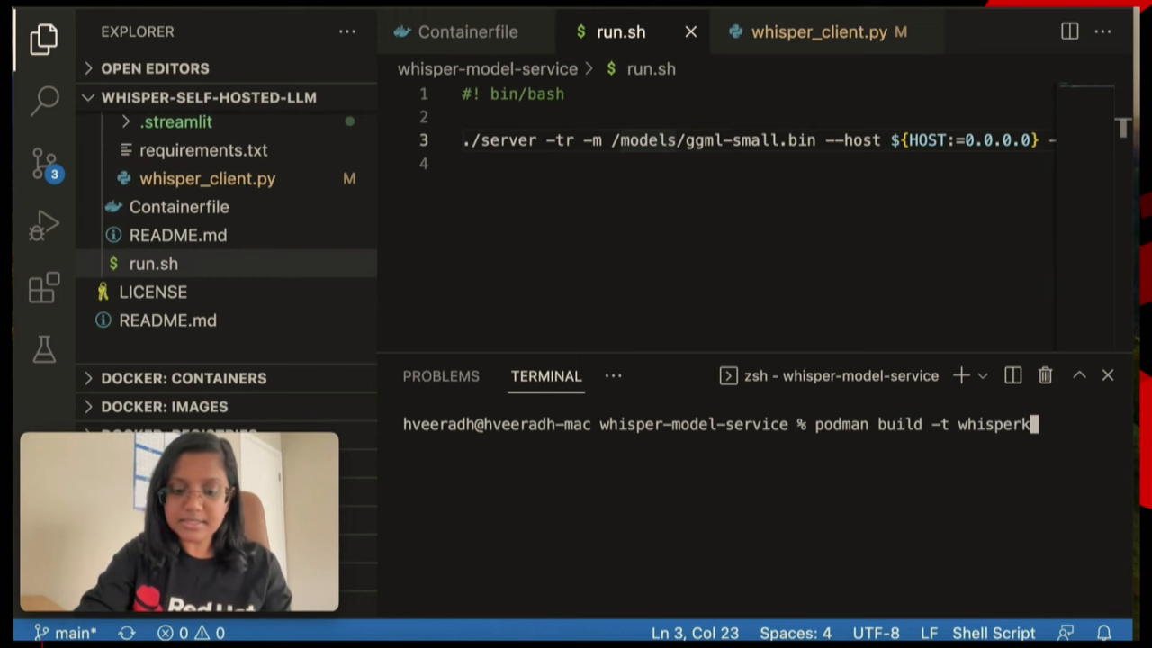
text(ubecon:d)
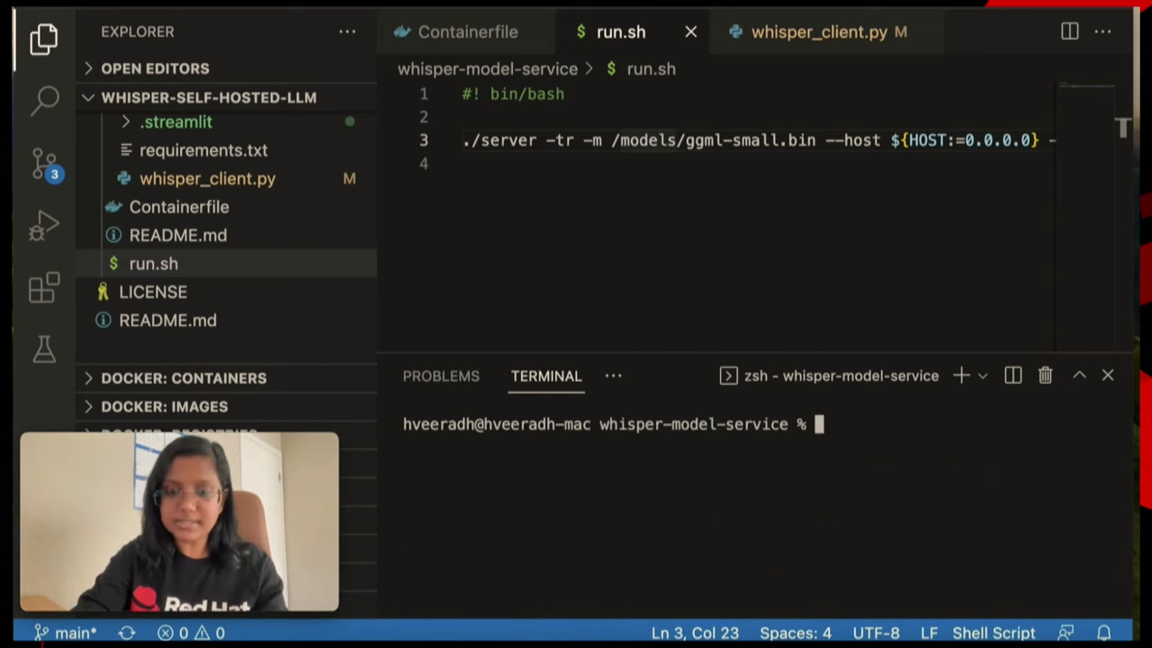
- Clear the terminal and list the available podman images
text(clear)
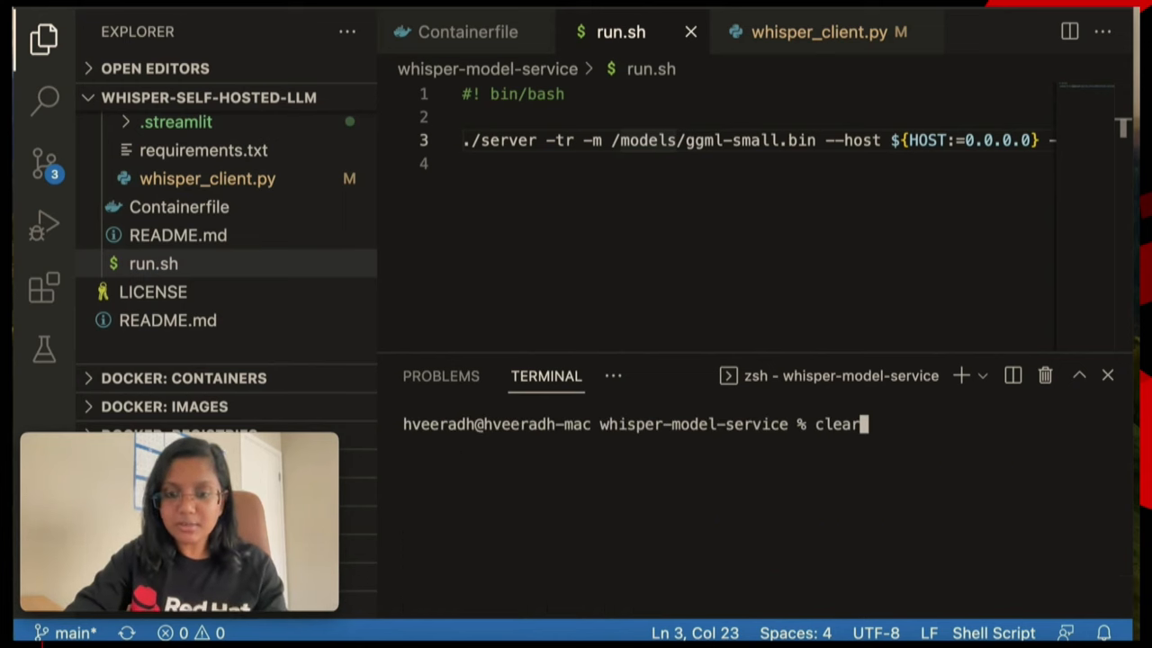
text(podman images)
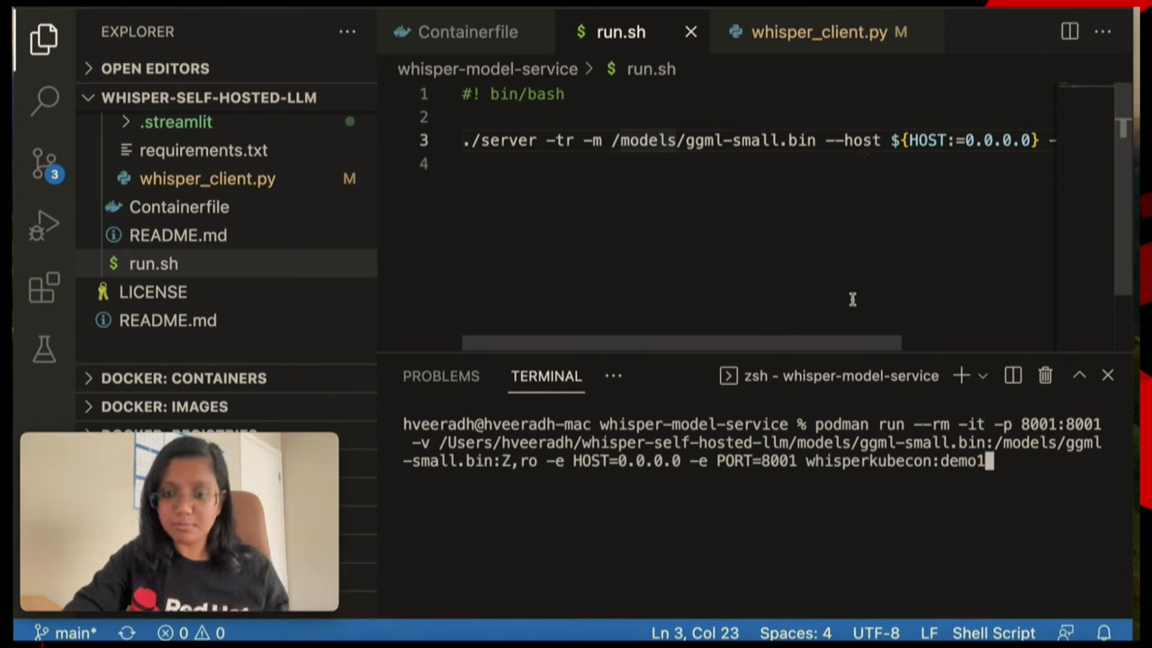
mouse_move(1023, 475)
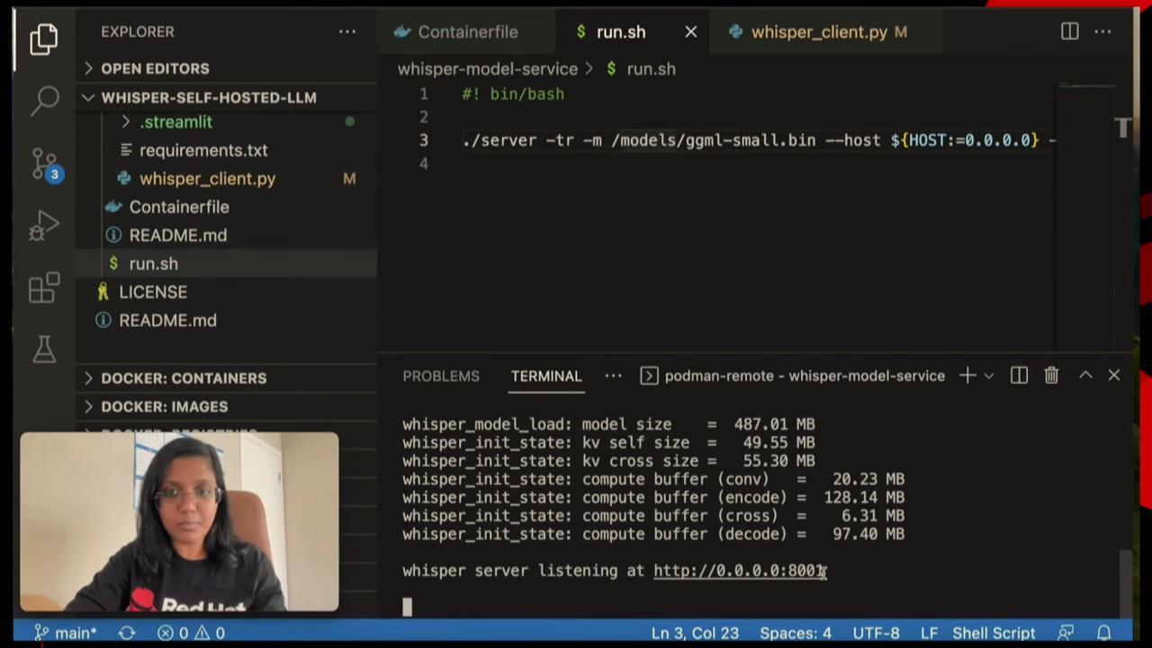
mouse_move(959, 510)
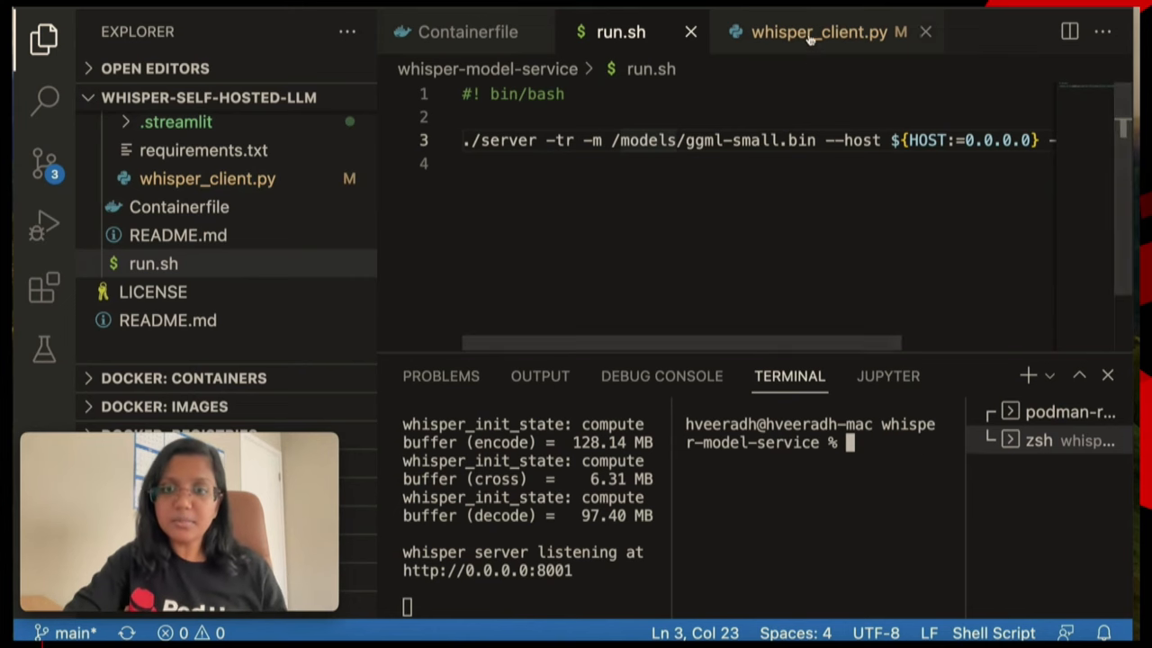
click(823, 31)
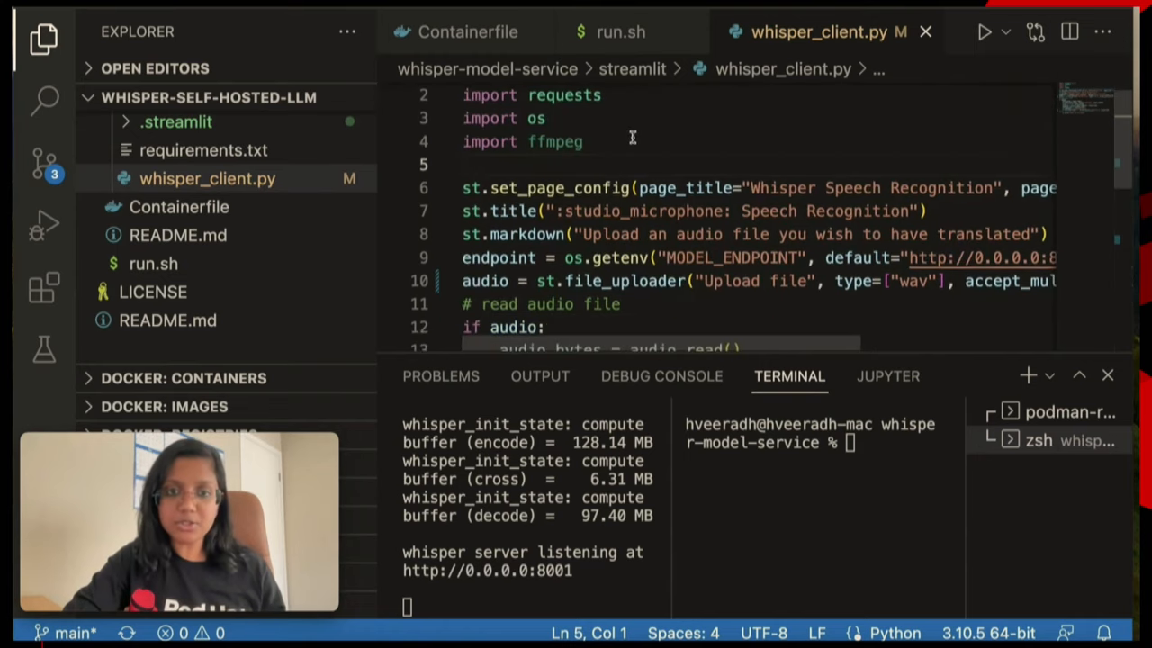
scroll(down, 3)
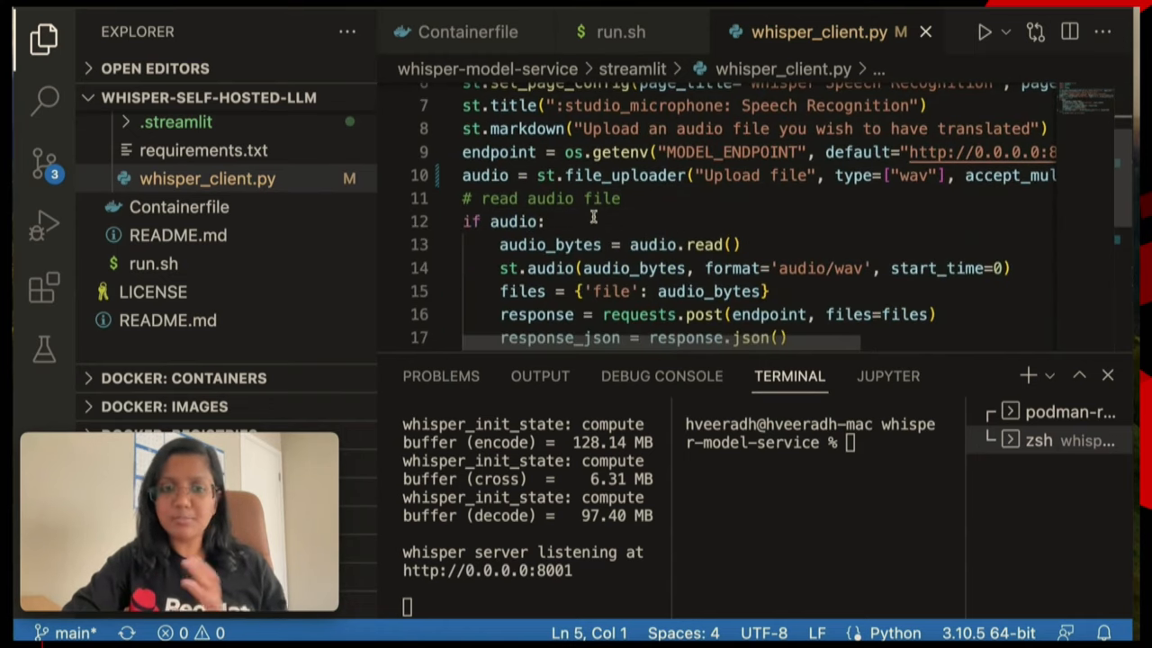
scroll(down, 3)
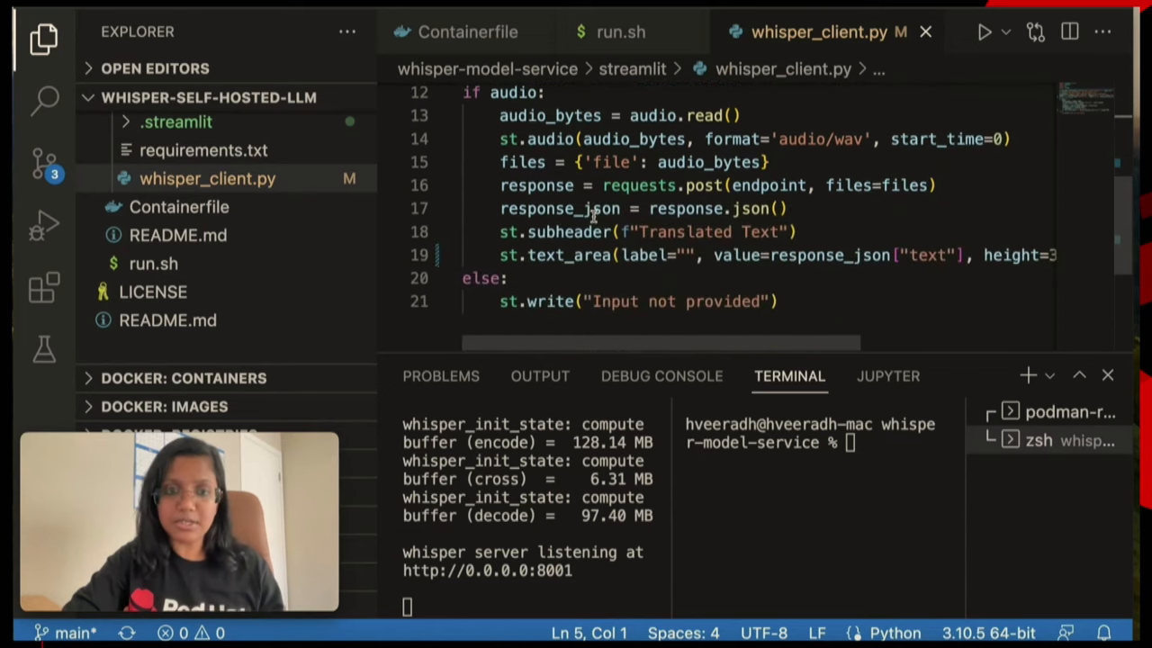
mouse_move(599, 162)
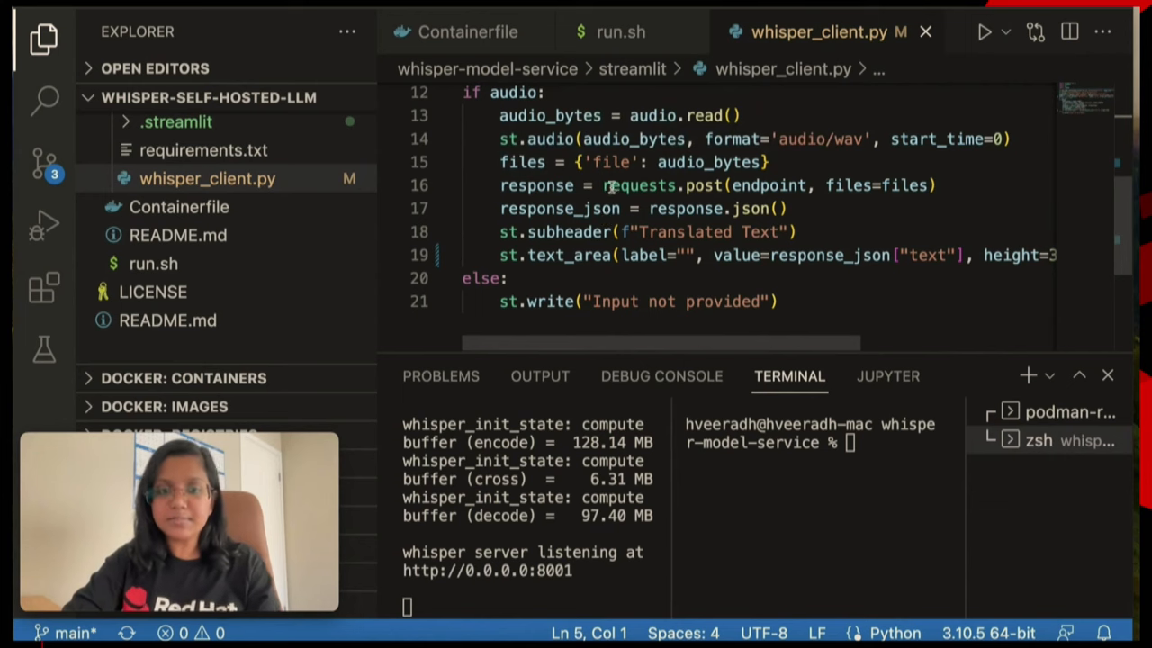
double_click(639, 185)
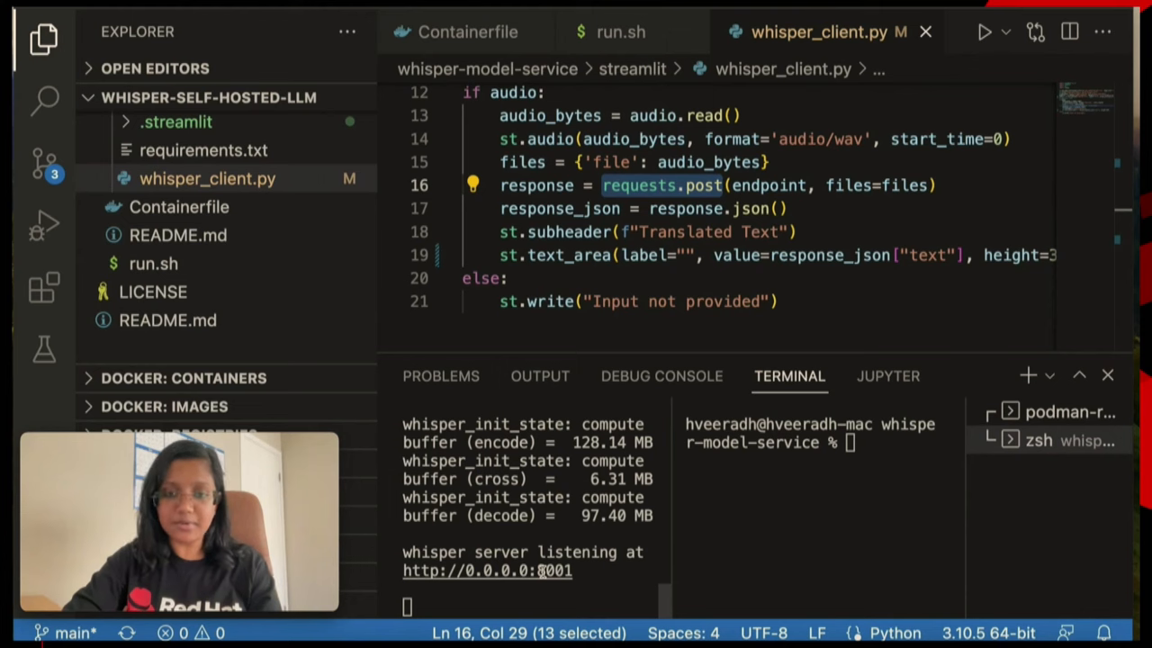
- Run 'cd streamlit', then 'streamlit run whisper_client.py' in the terminal
text(cd)
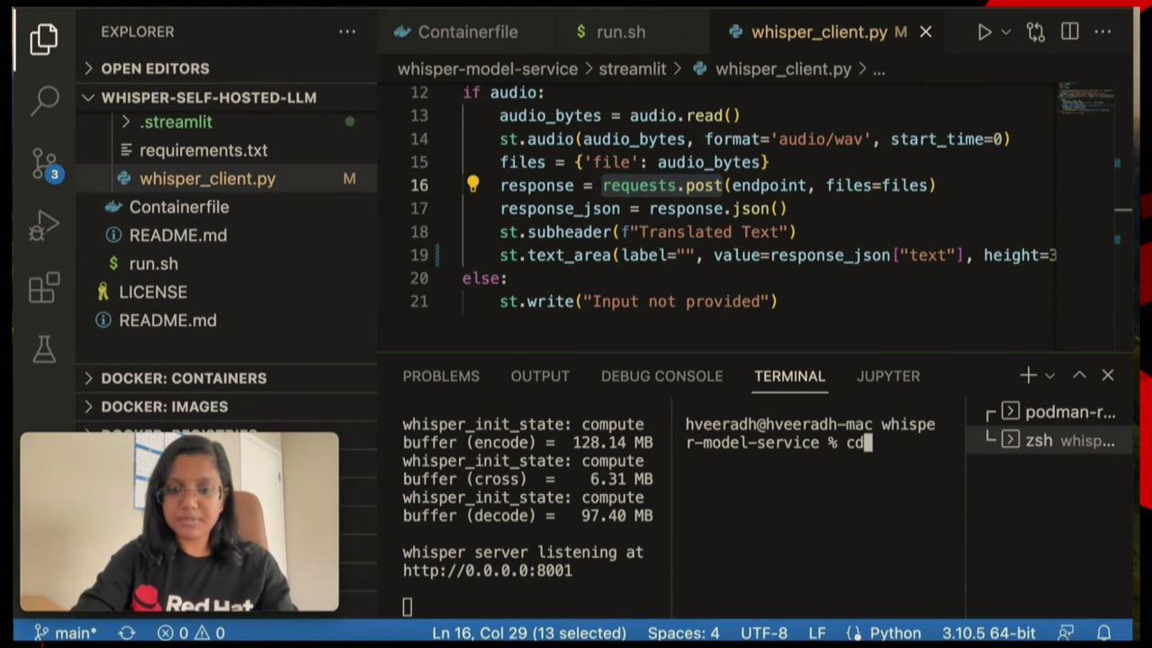
text(streamlit)
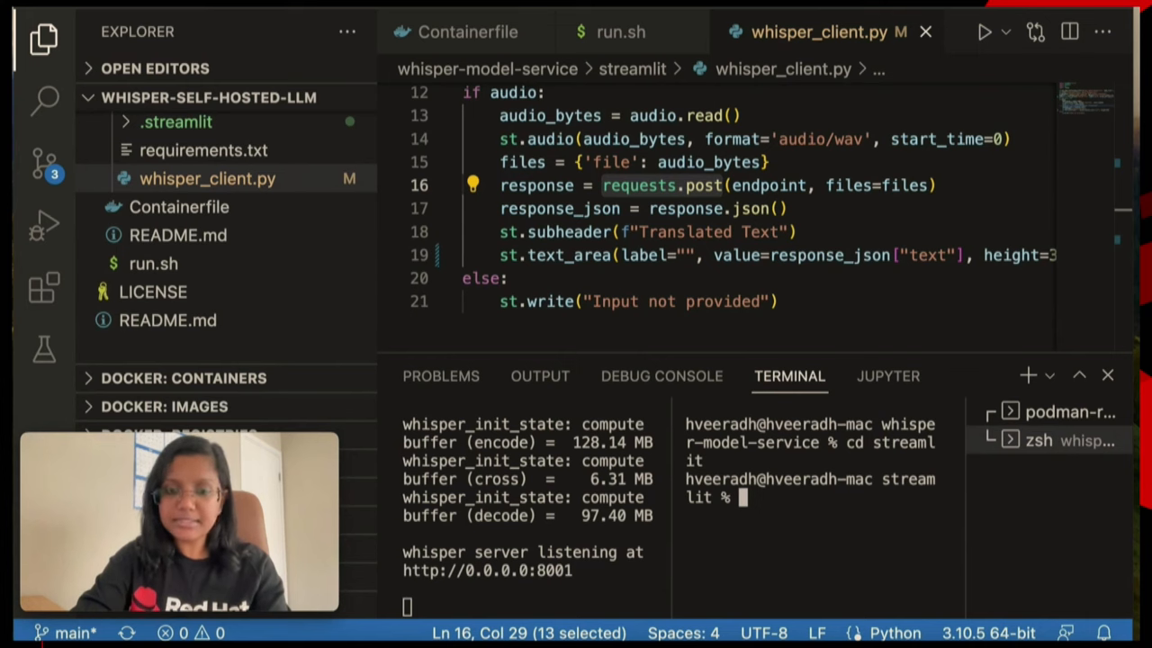
text(streaml)
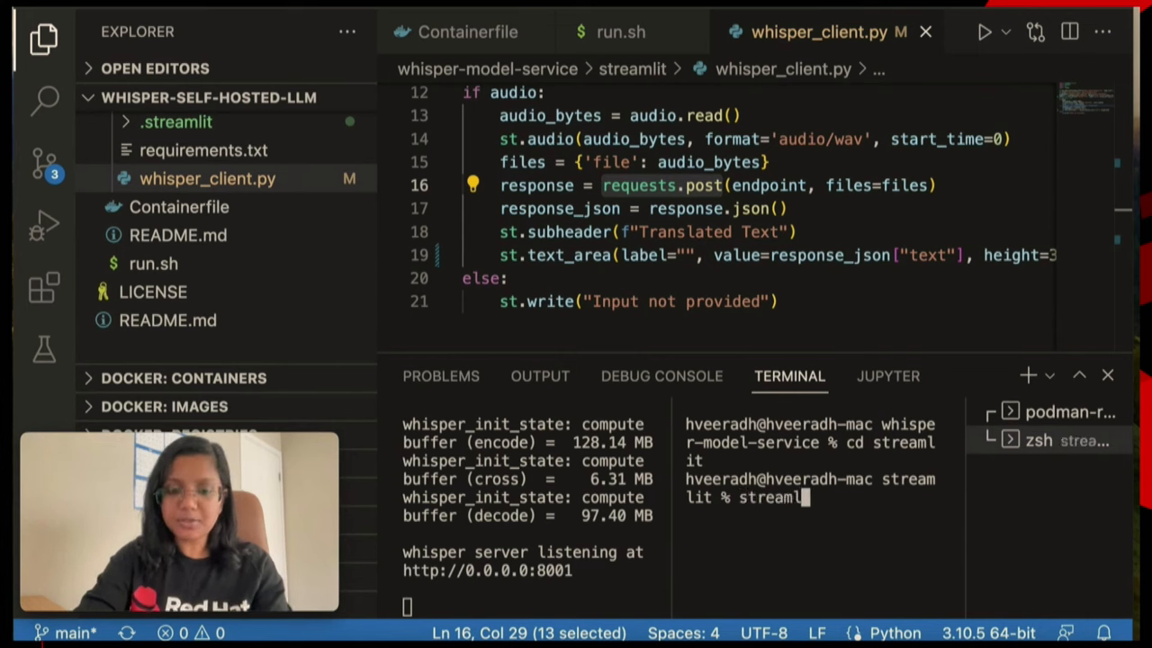
text(run)
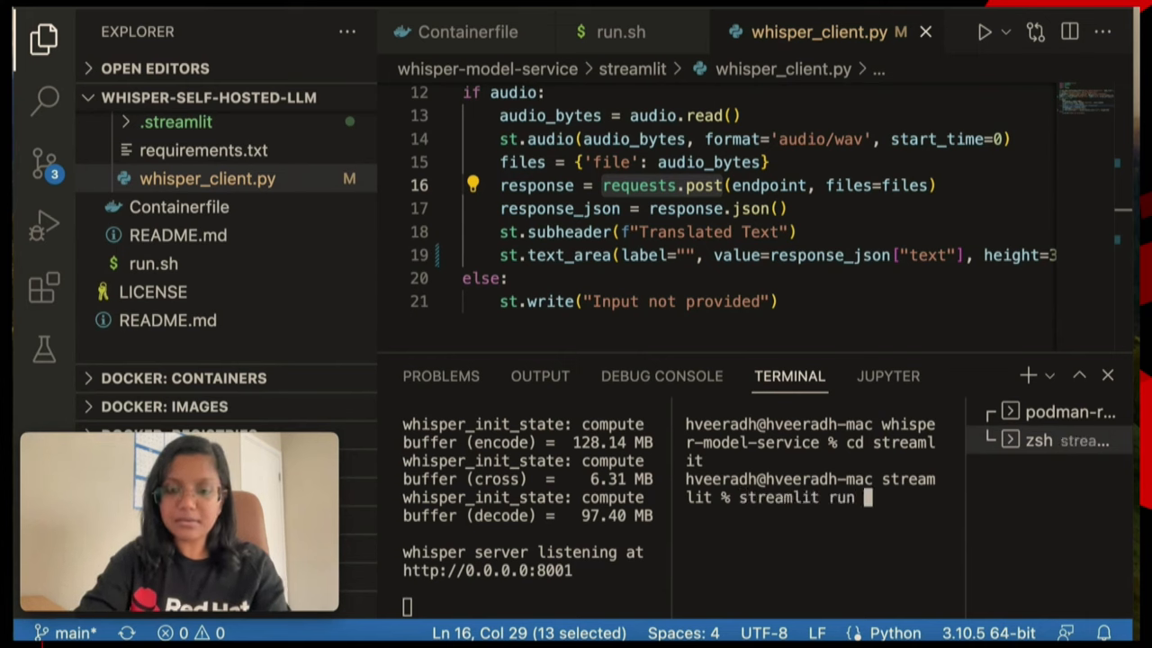
text(ws)
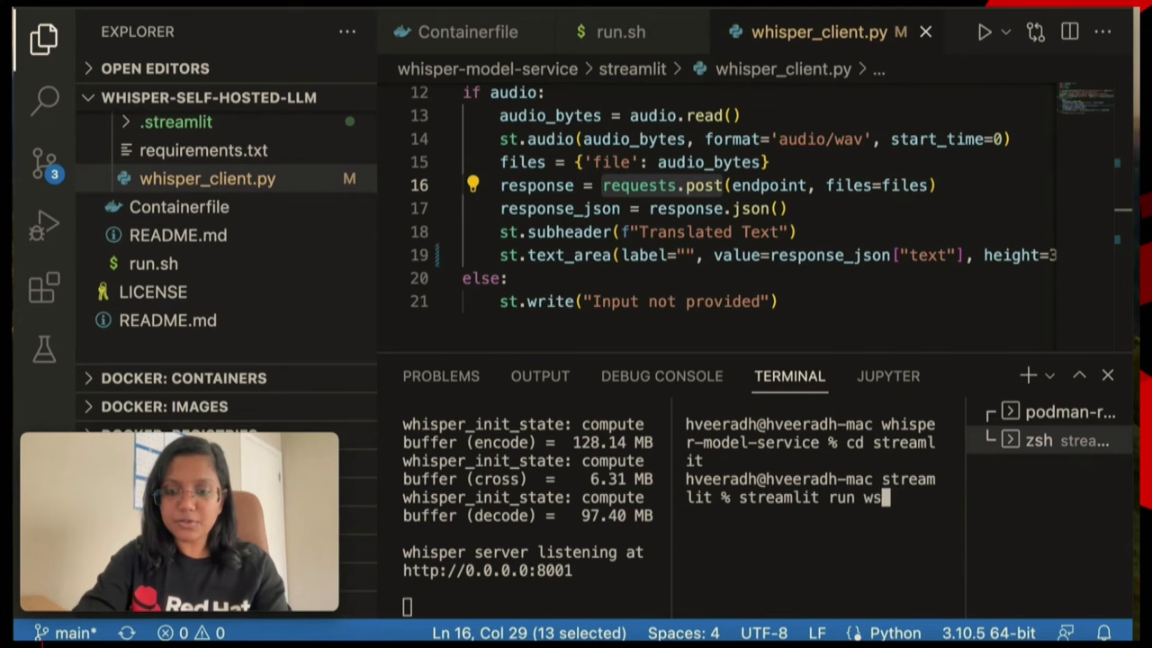
text(hisper_client.py)
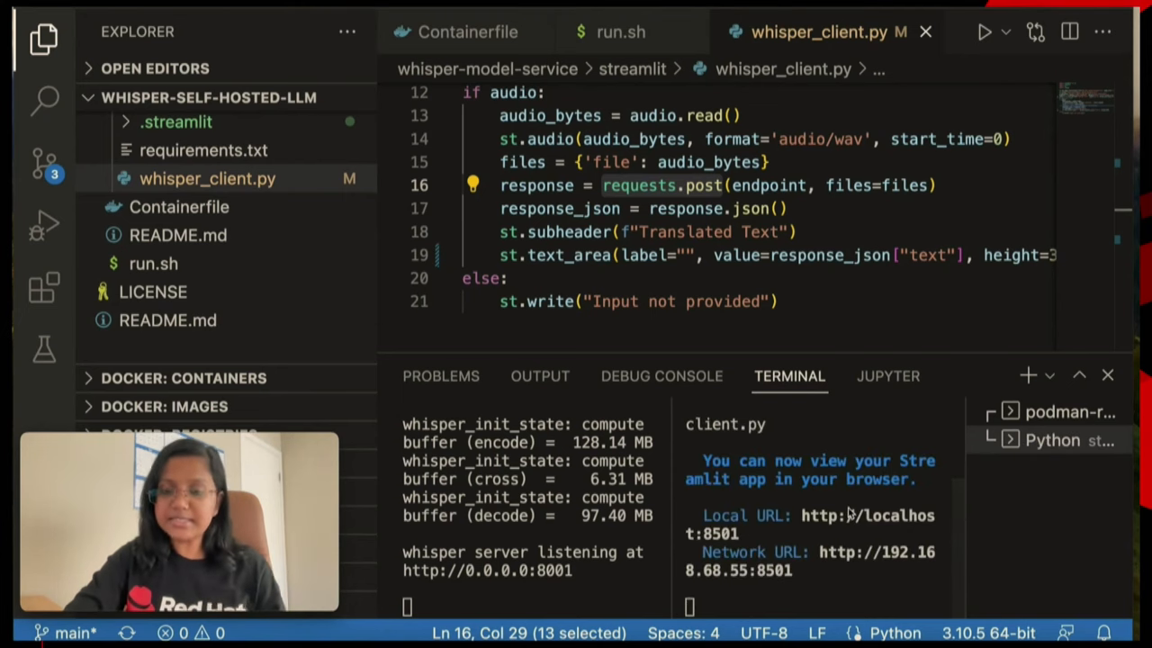
mouse_move(871, 534)
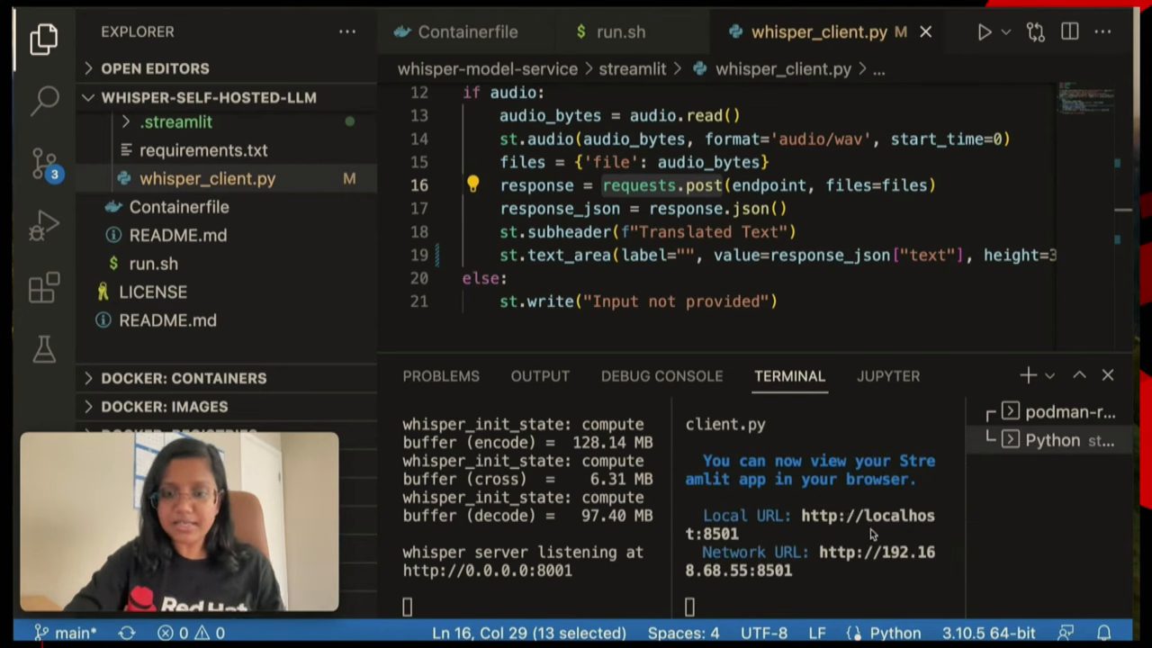
mouse_move(859, 521)
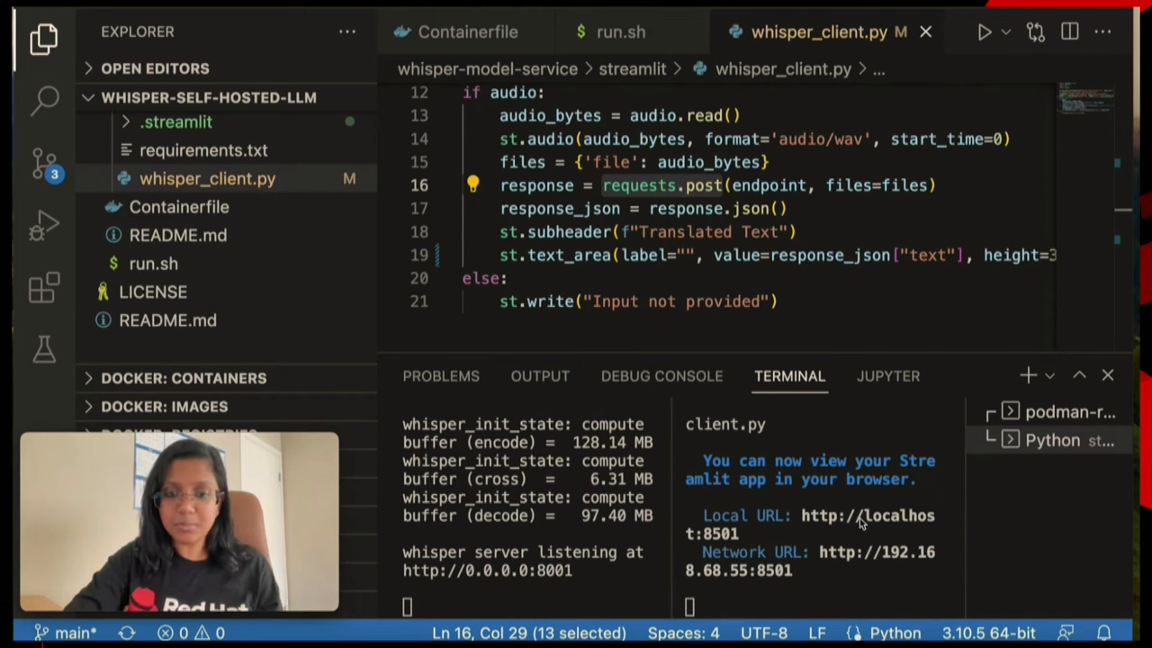
mouse_move(869, 528)
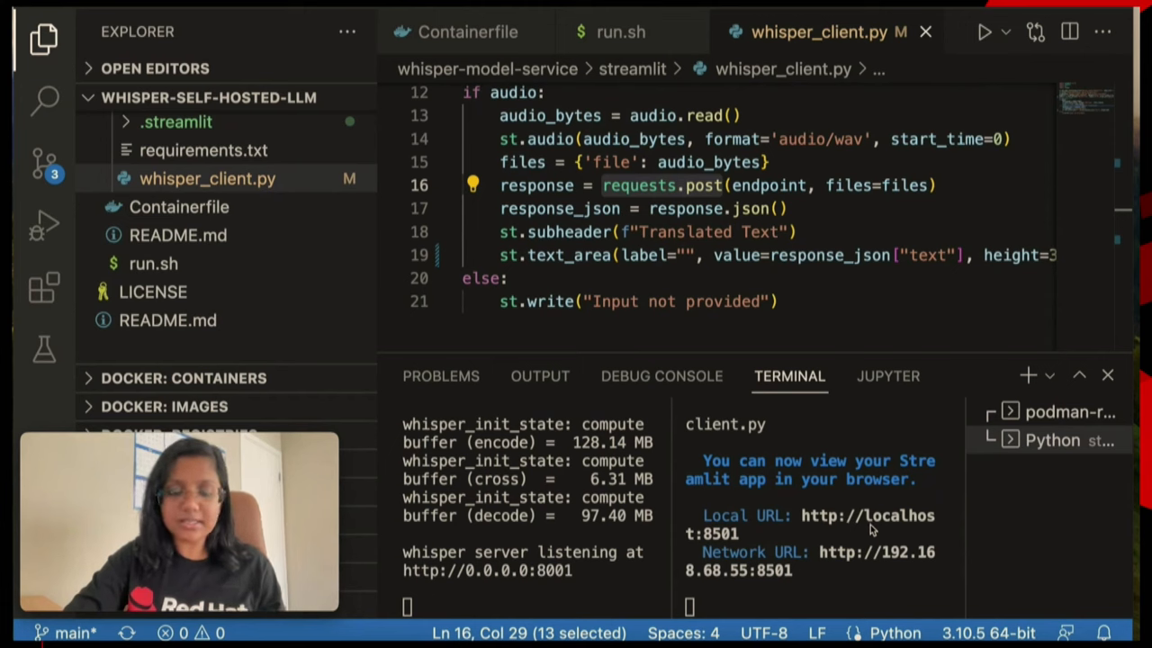
mouse_move(844, 599)
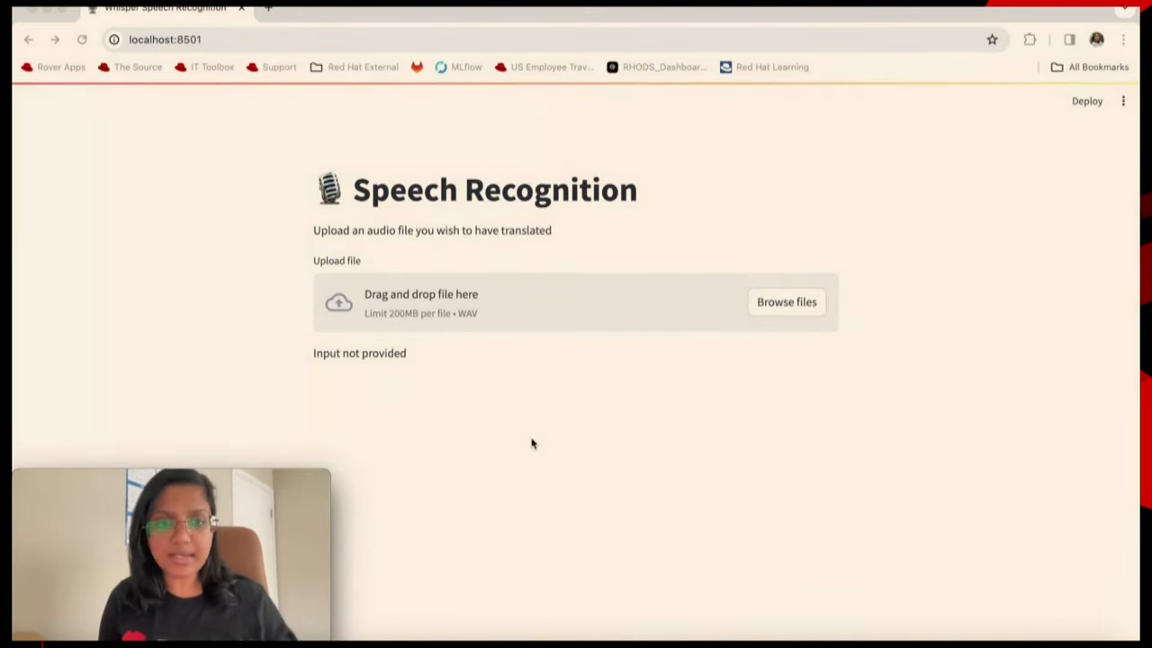
mouse_move(239, 103)
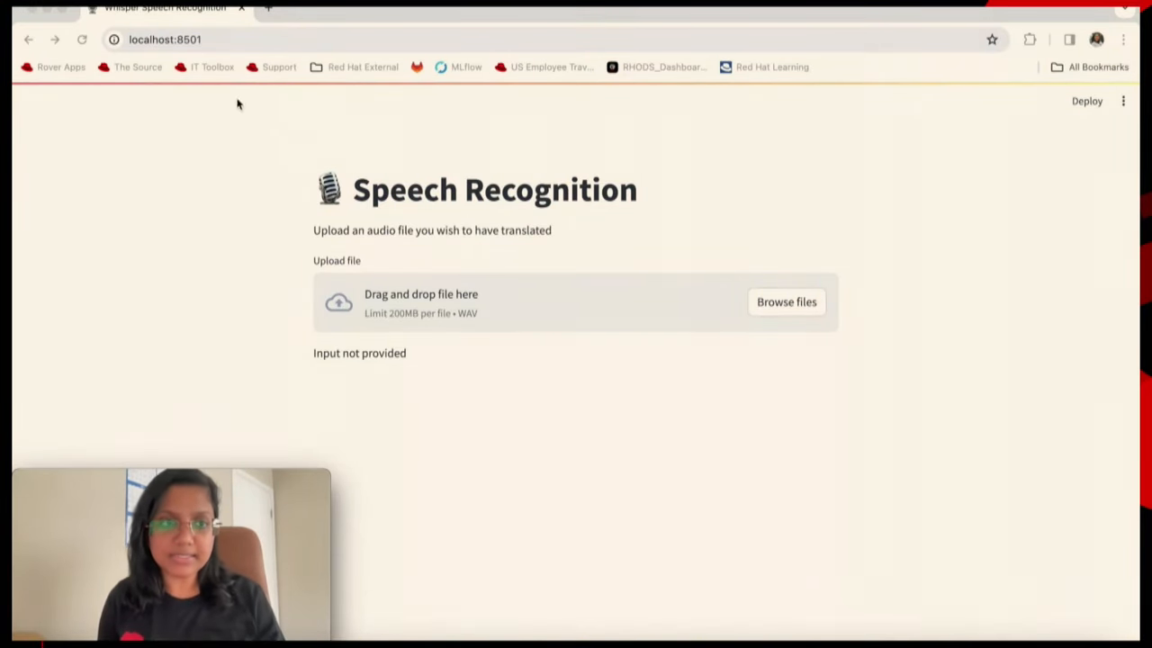
mouse_move(241, 118)
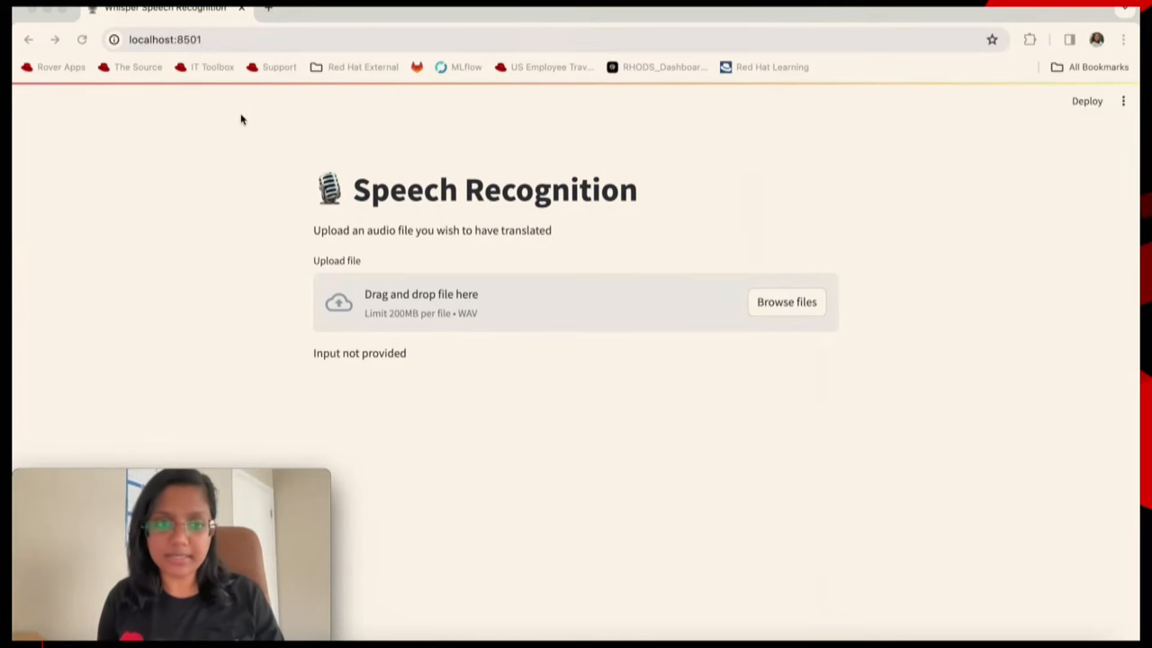
mouse_move(437, 275)
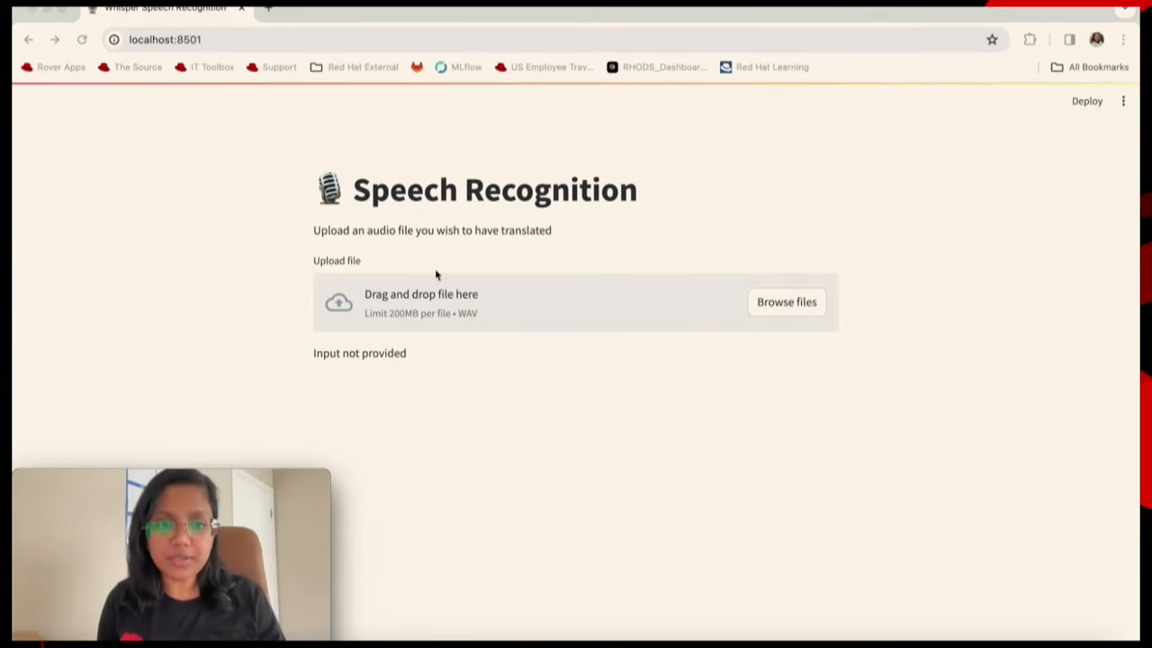
mouse_move(507, 312)
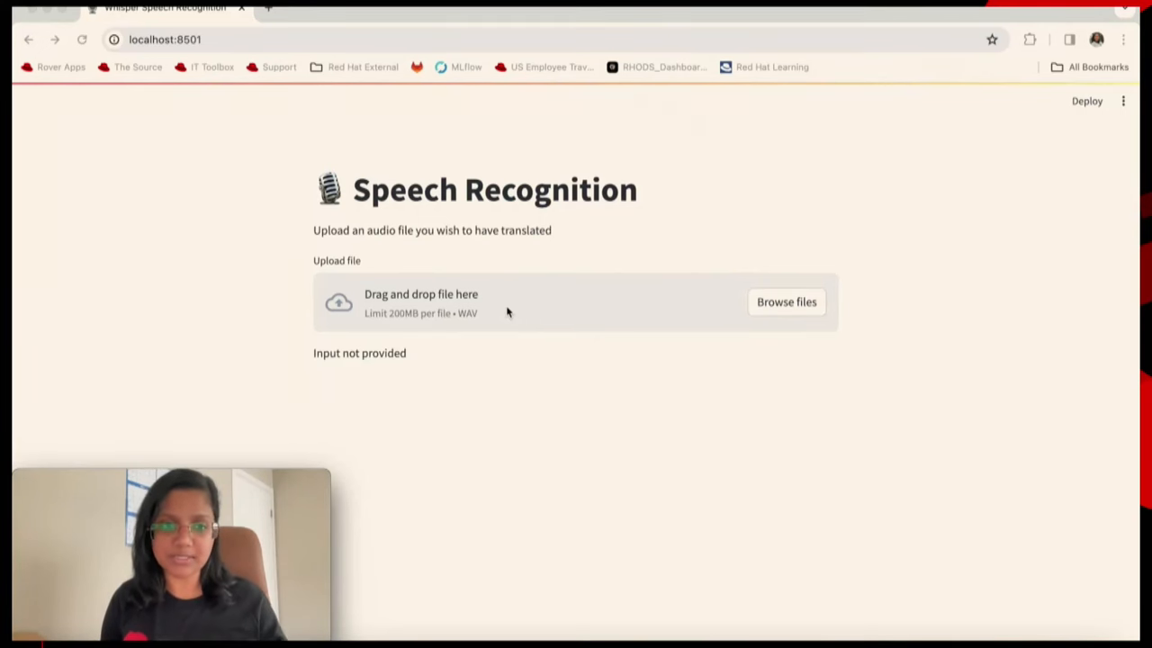
mouse_move(780, 288)
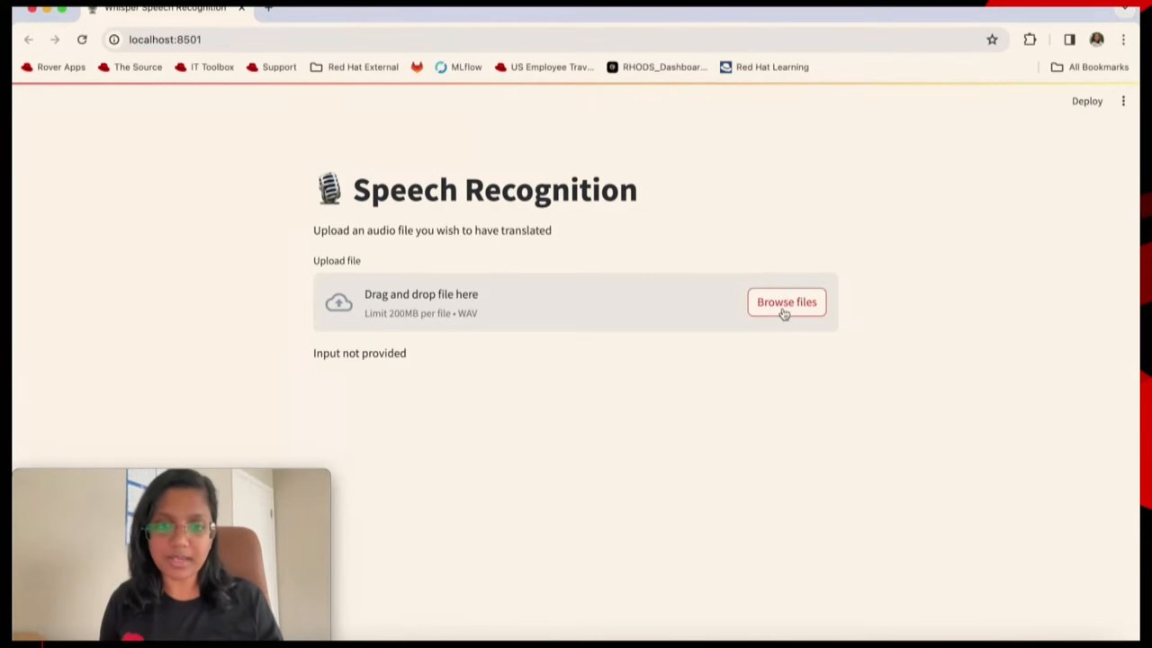
- Browse to french_modified1.wav in the file dialog and upload it
click(786, 302)
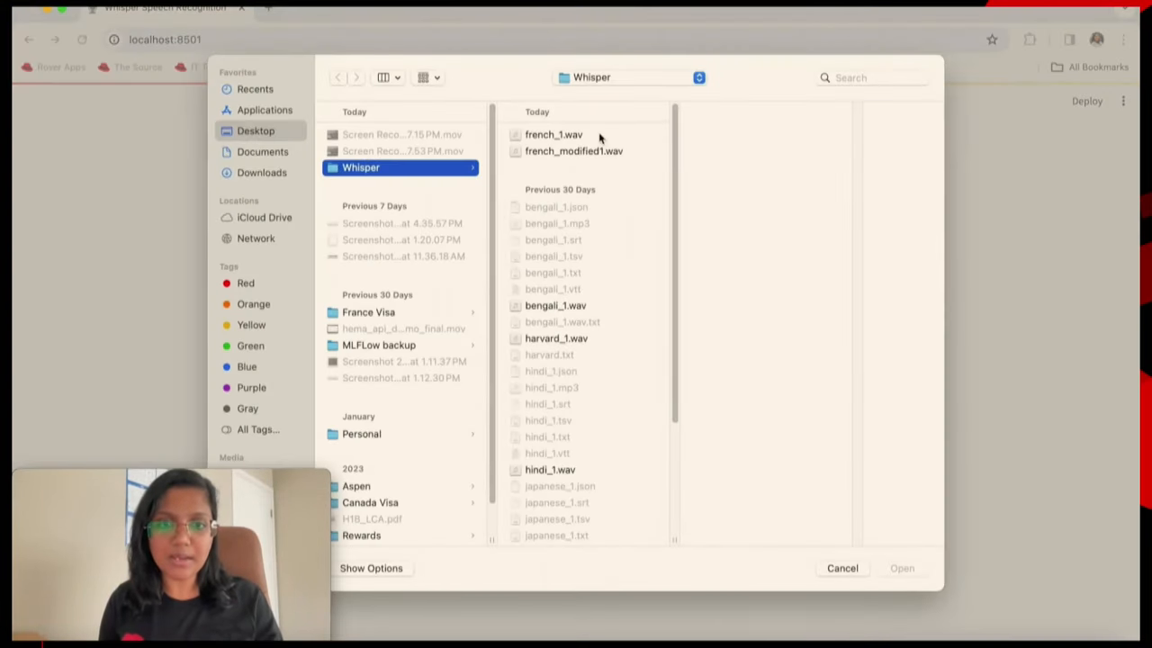
click(573, 150)
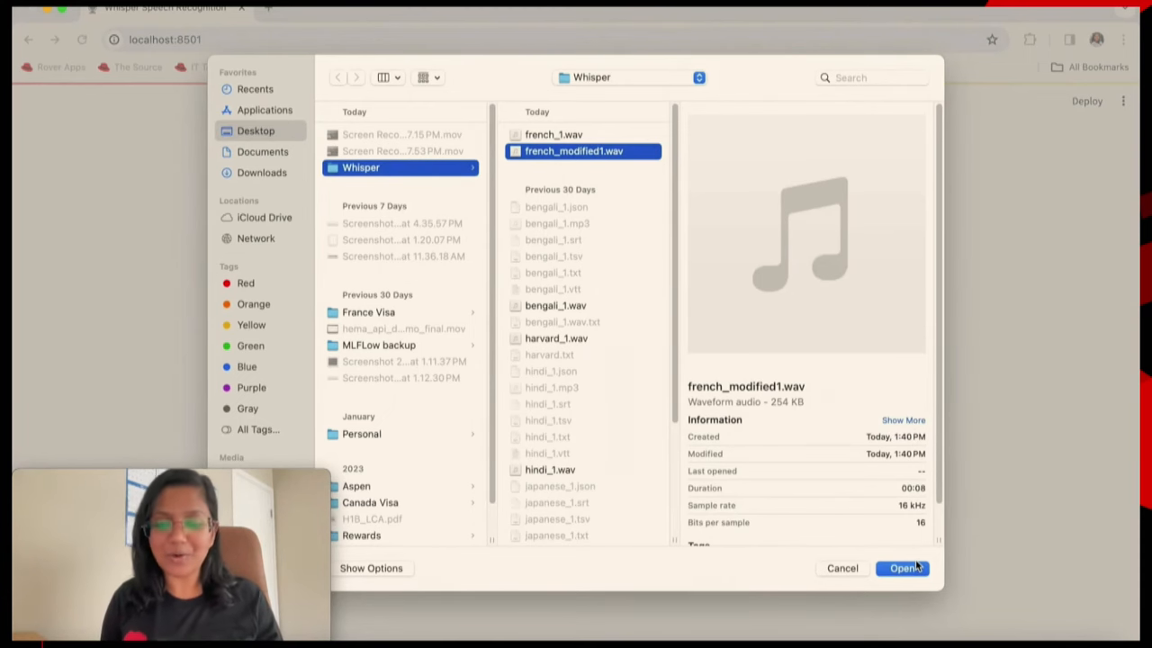
click(904, 568)
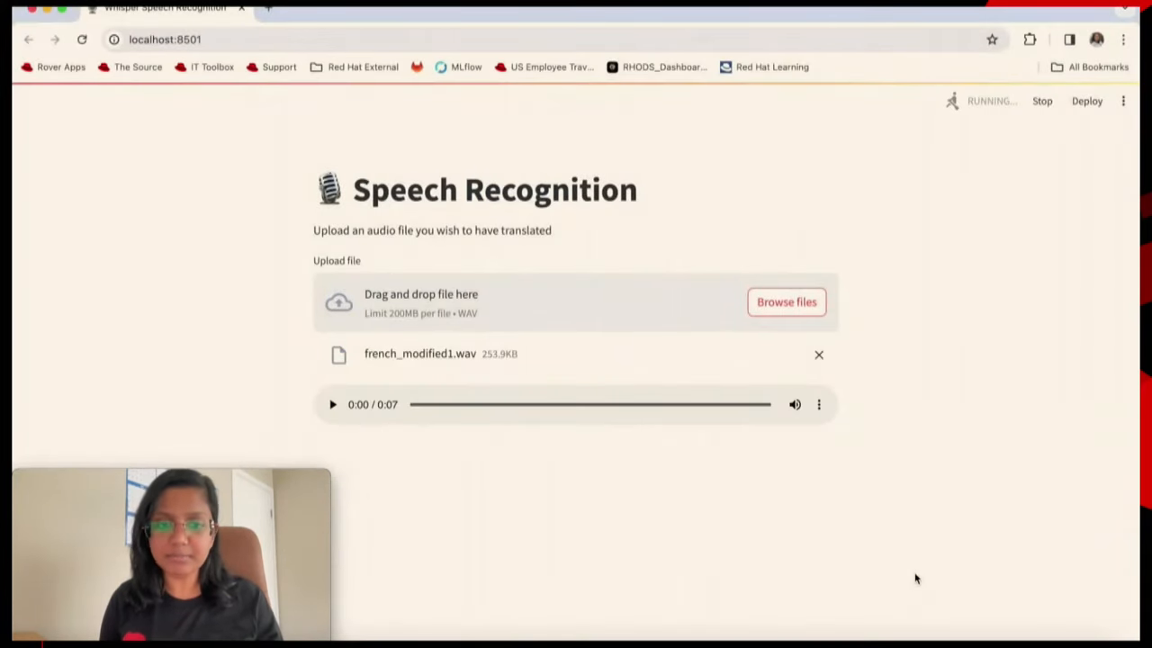
mouse_move(614, 486)
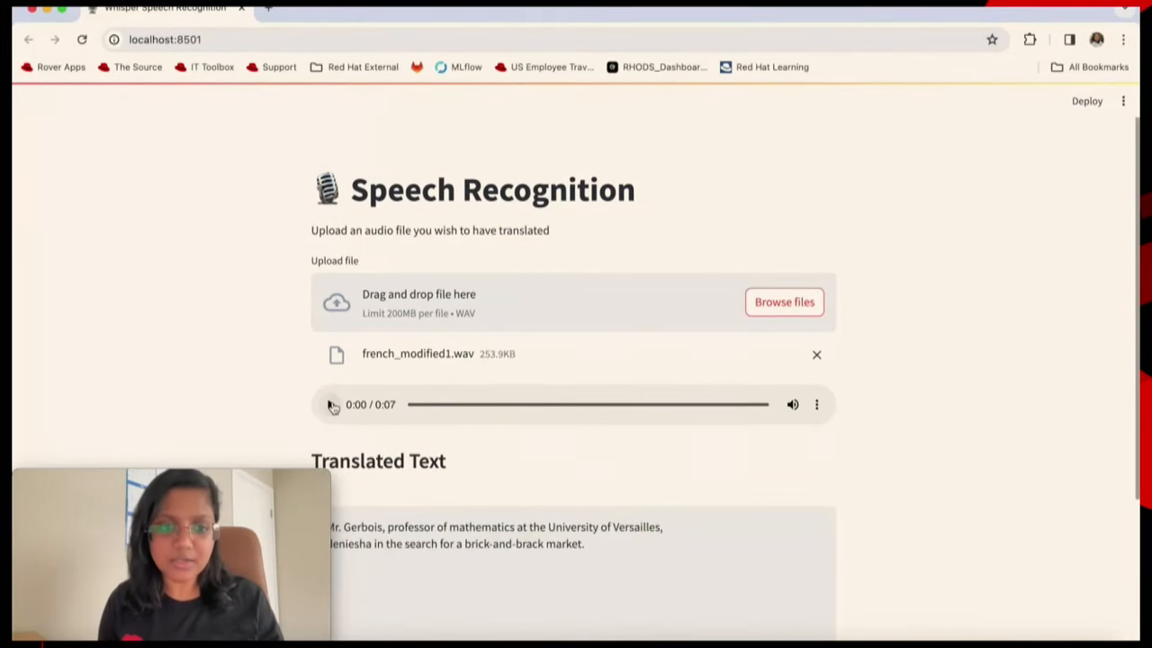
- Play the uploaded French clip and scroll to read the Translated Text
click(330, 404)
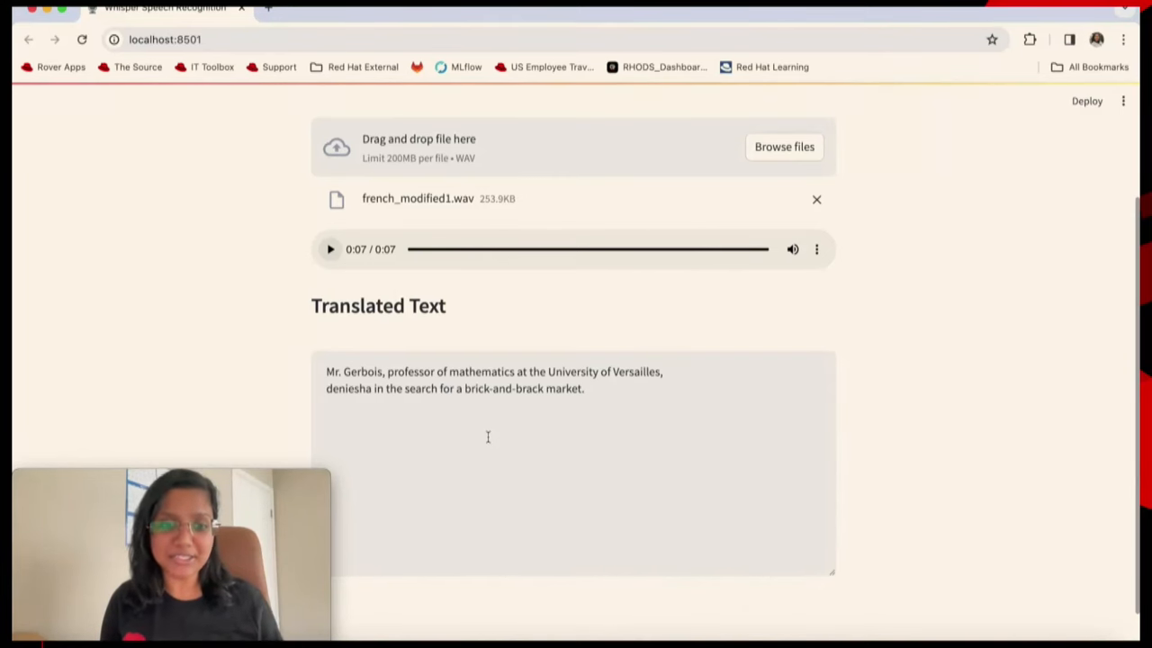
mouse_move(596, 400)
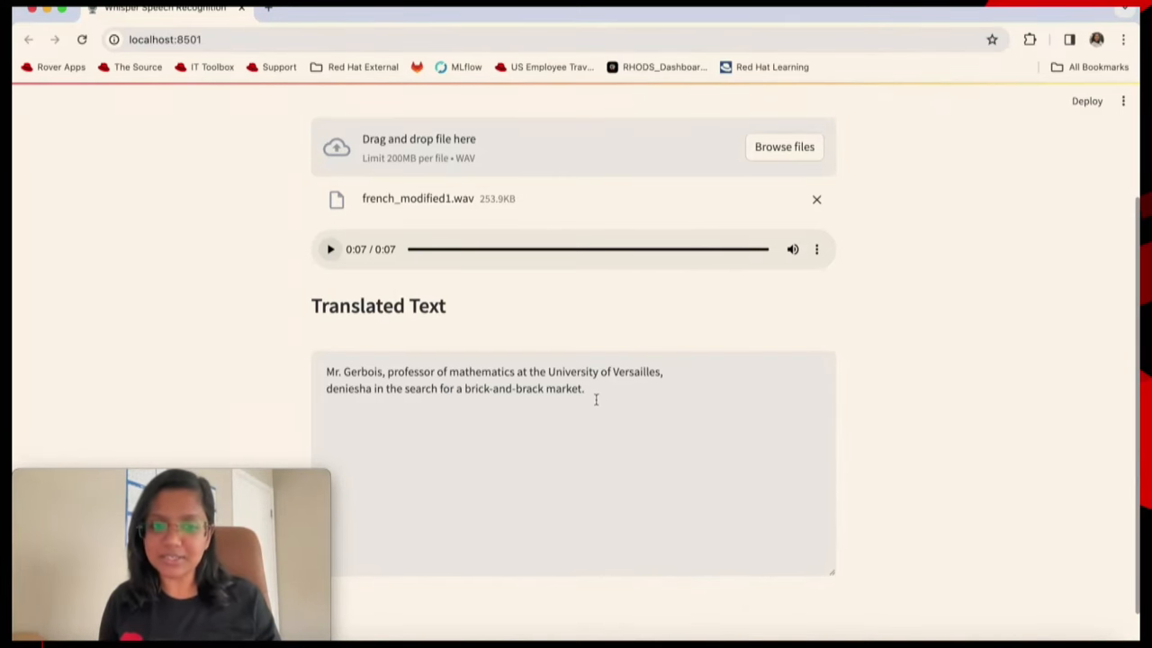
scroll(up, 3)
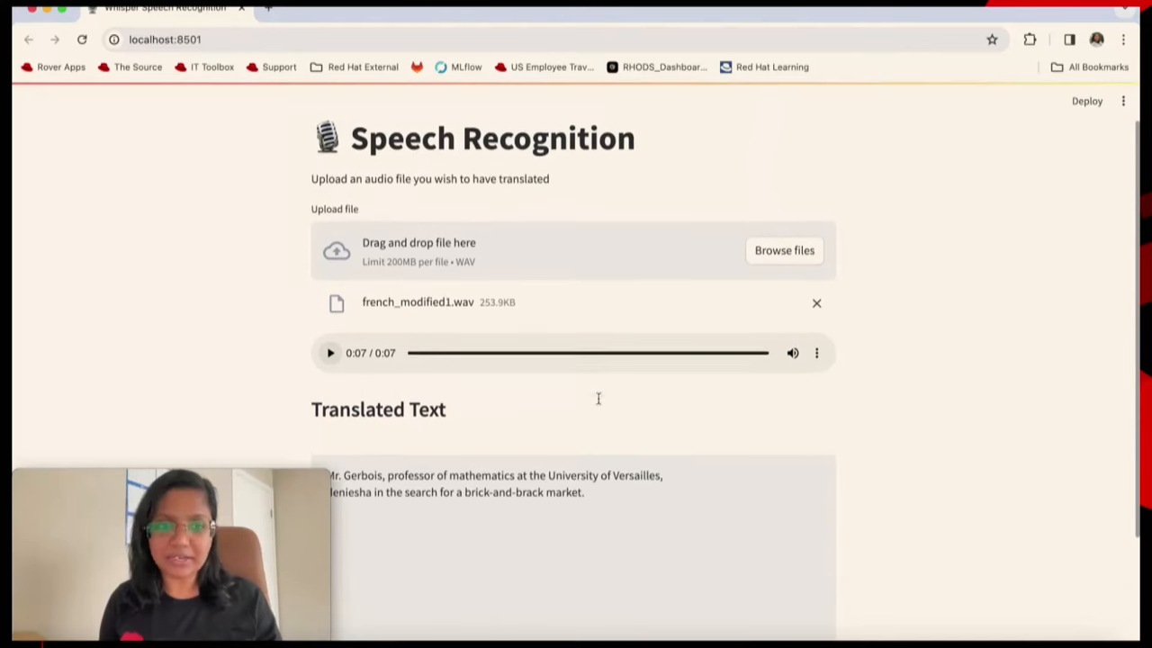